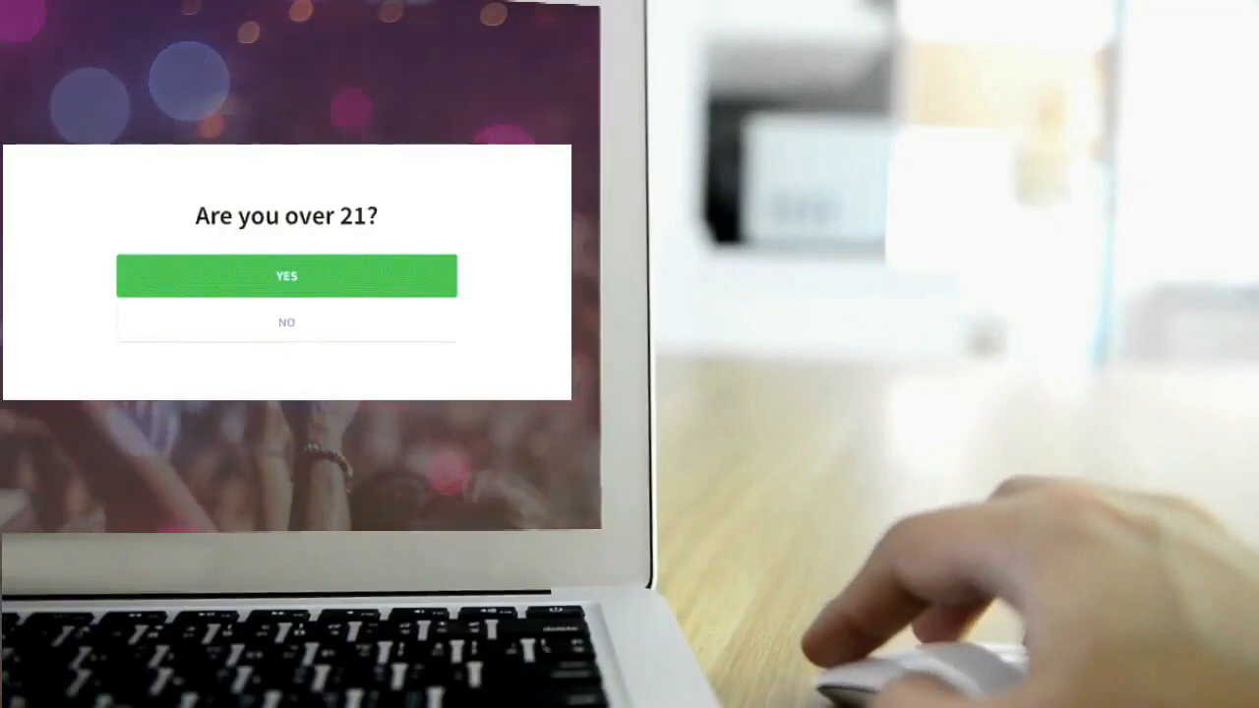
Step: Create a popup campaign named 'Age Verification' for the website and start building it
left_click(286, 275)
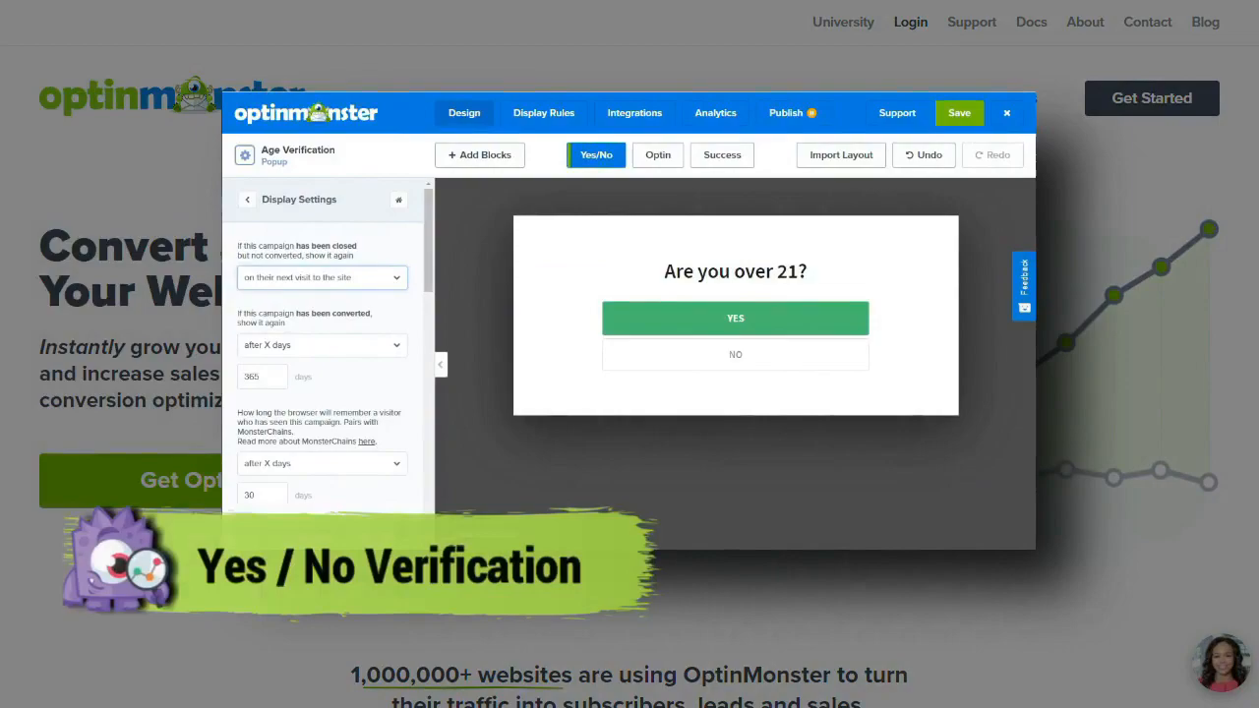
left_click(1007, 112)
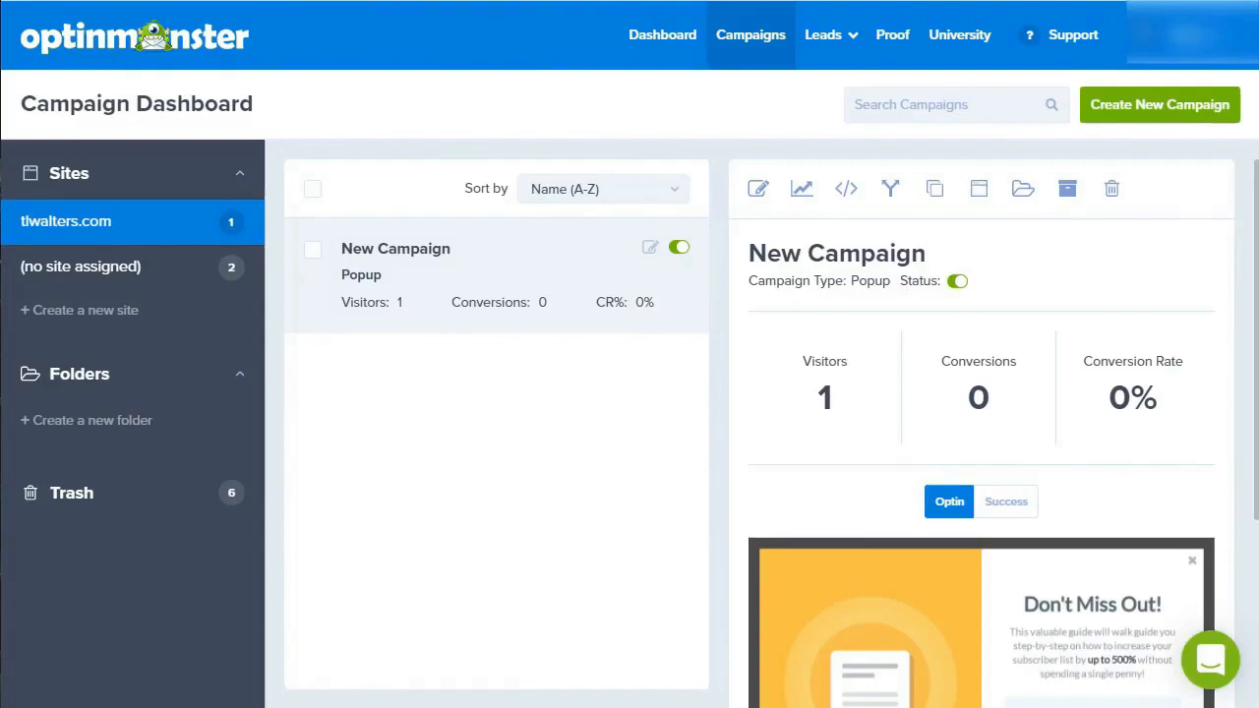
left_click(1160, 104)
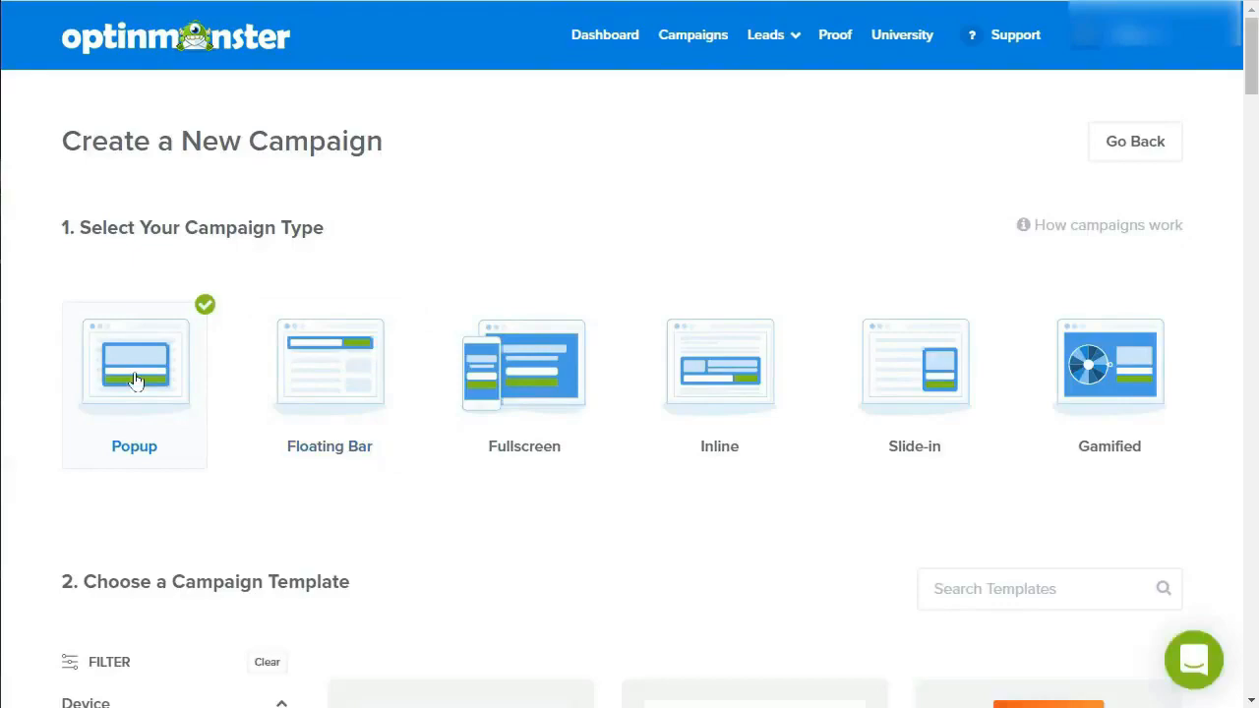
scroll("down", 3)
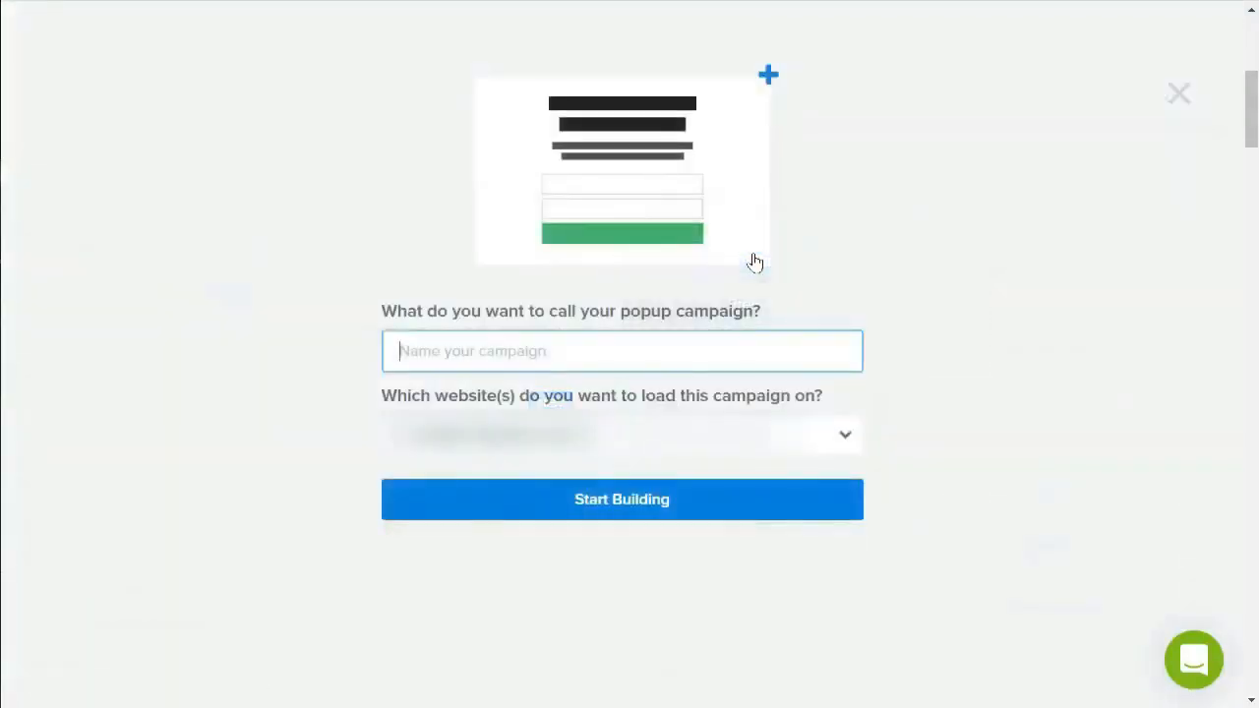
type("Age Verification")
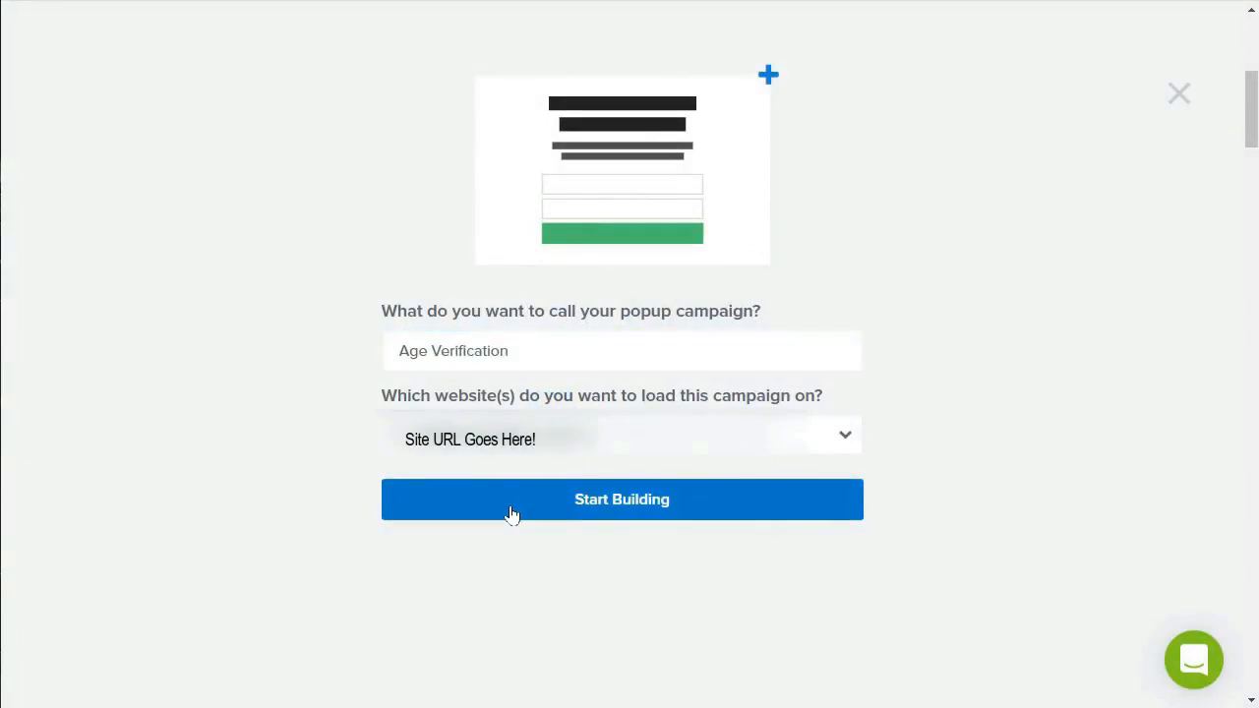
left_click(621, 498)
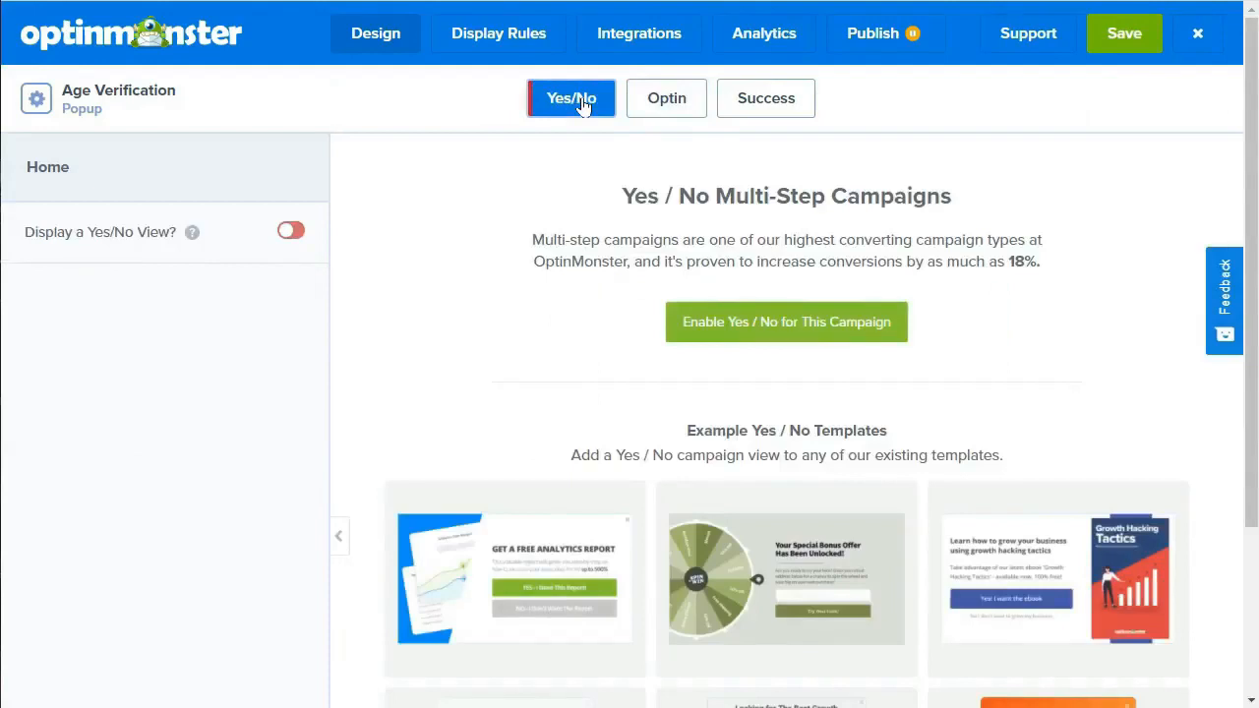
mouse_move(786, 322)
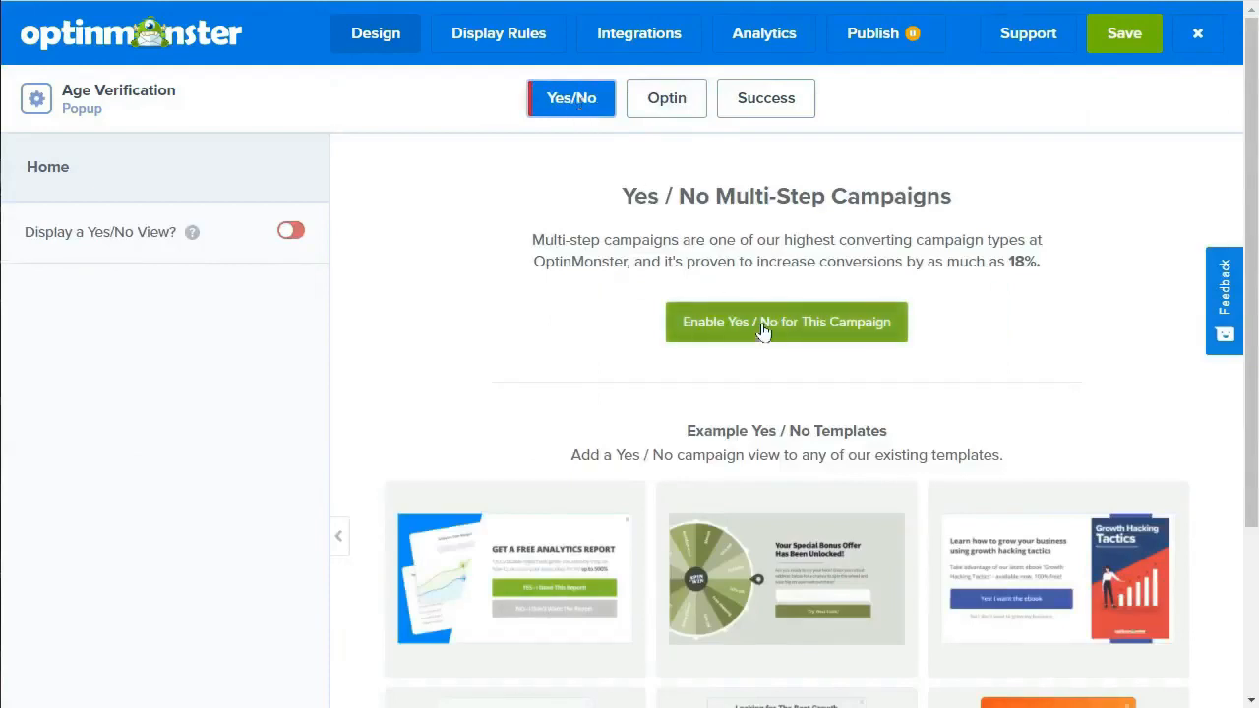
Step: Enable Yes / No for this campaign and retype the headline as 'Are you over 21?'
left_click(787, 322)
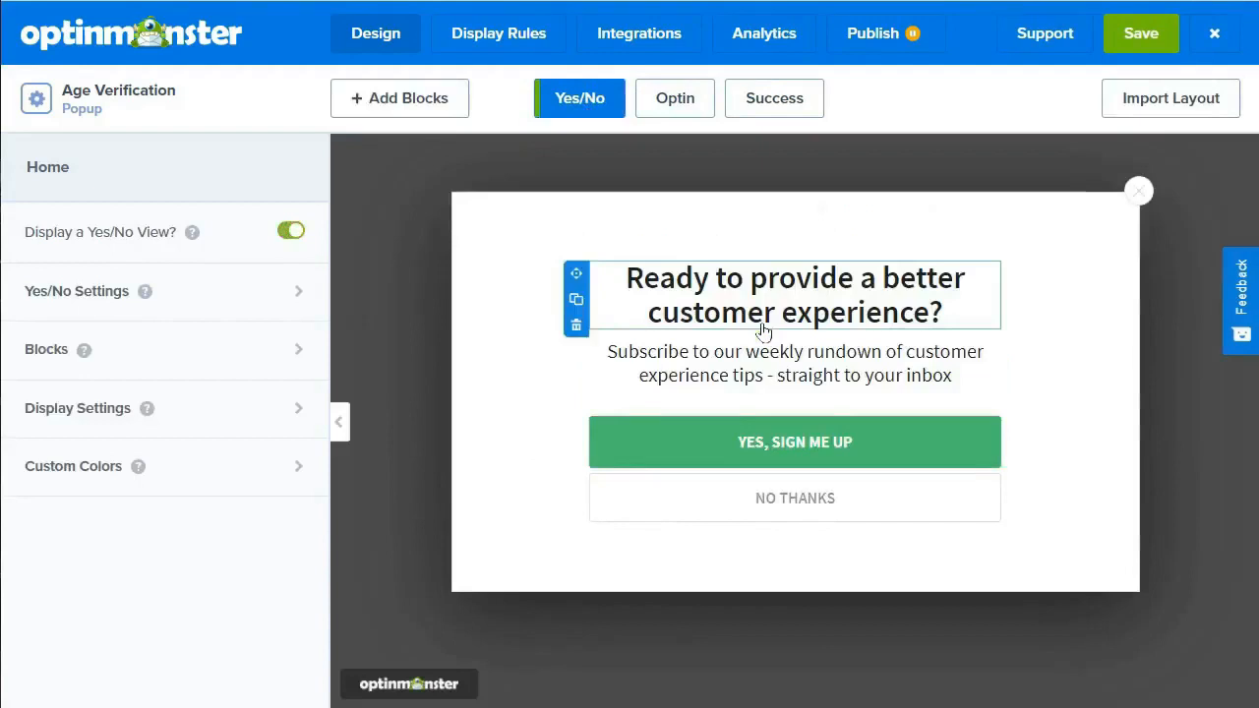
left_click(794, 295)
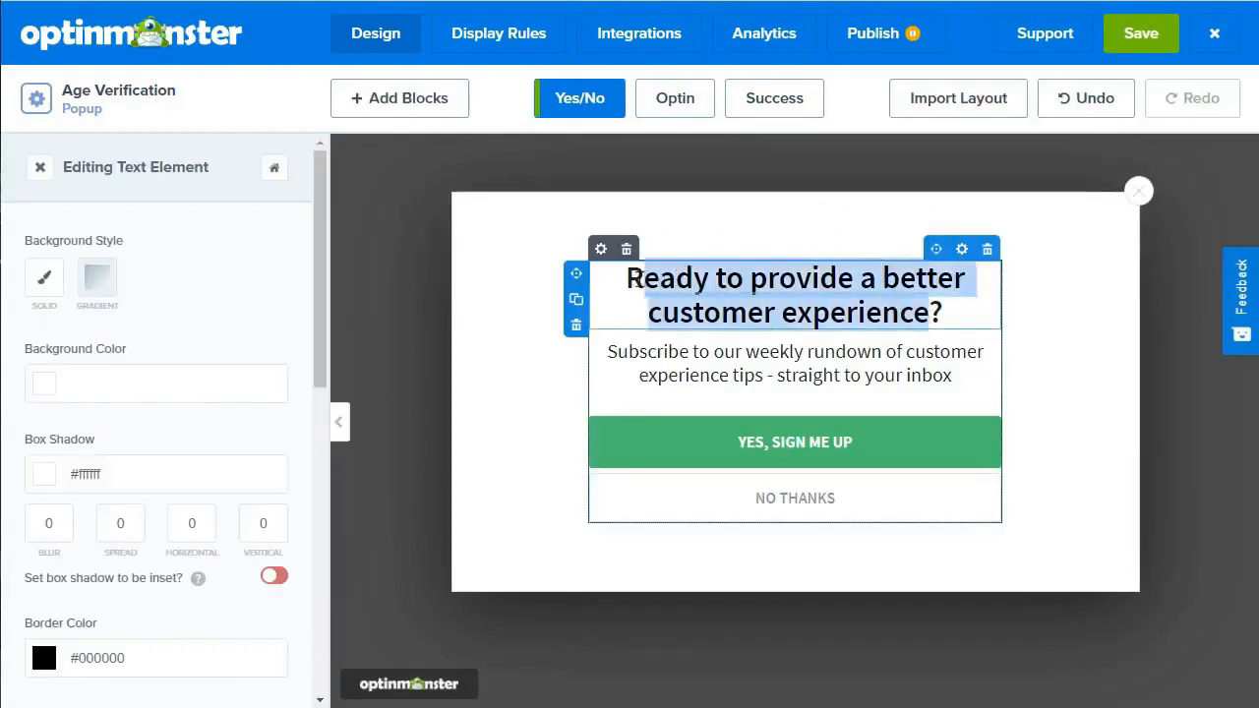
left_click(794, 296)
type("Are you ?")
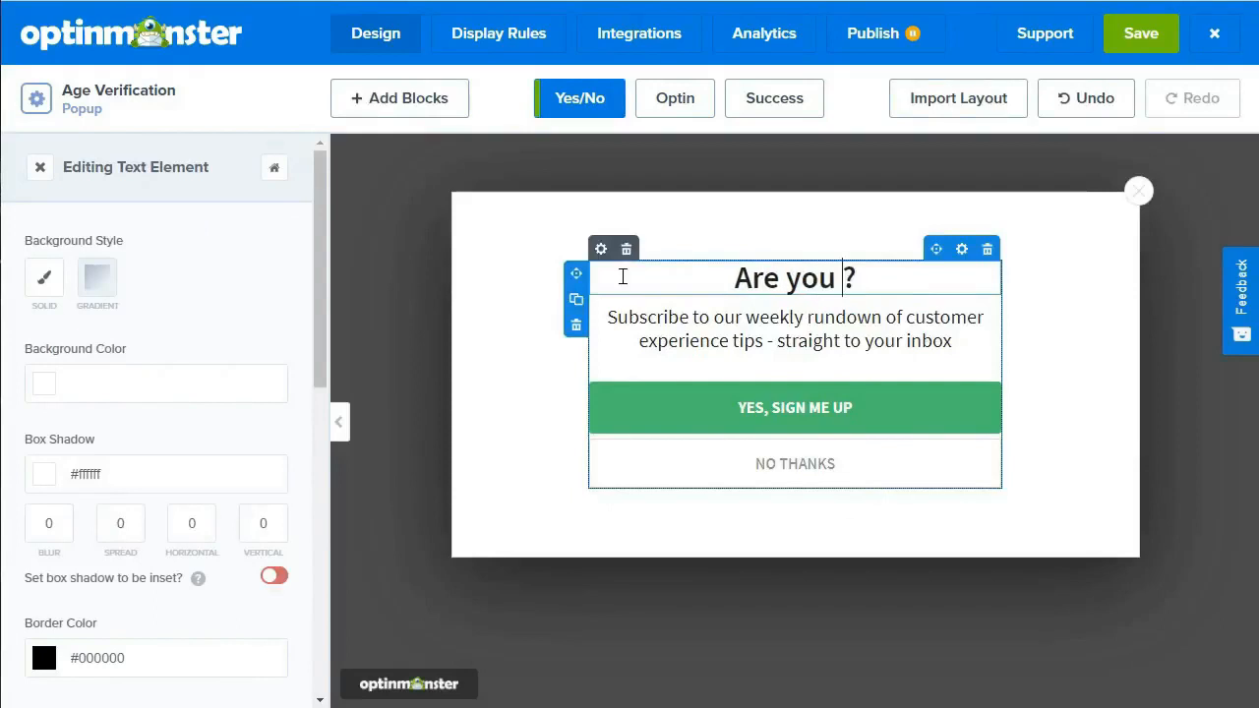
type("over 2")
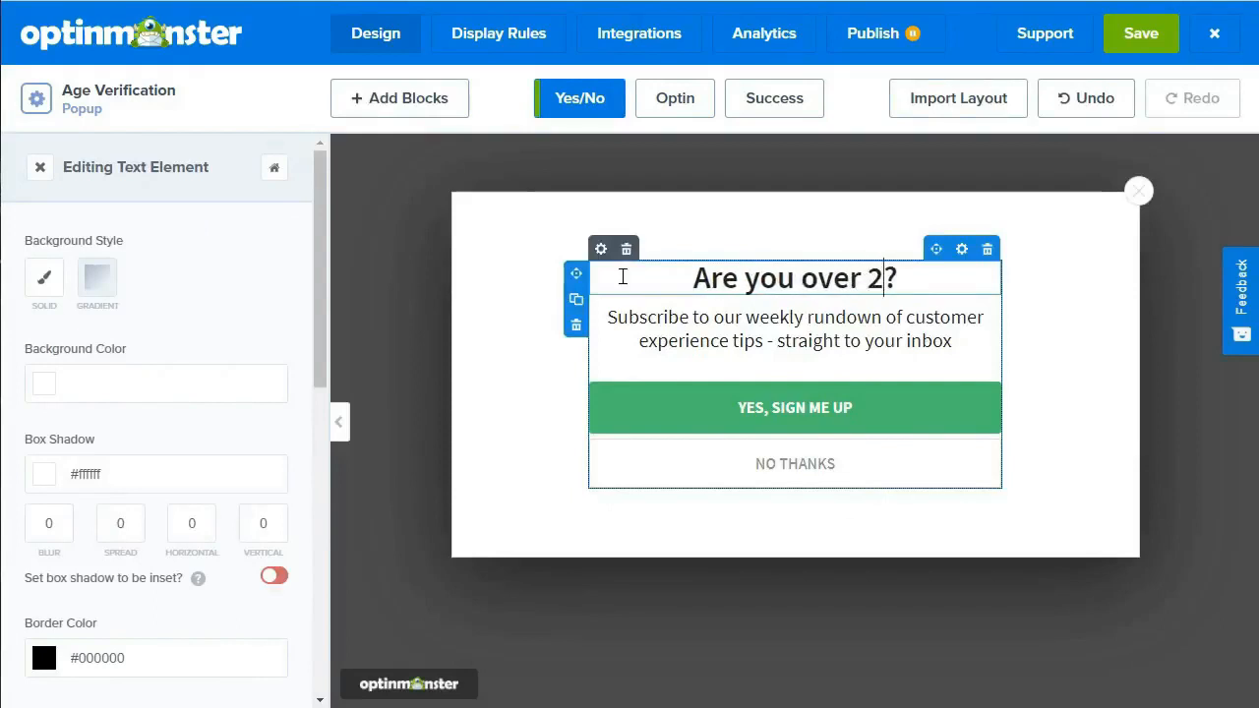
type("1")
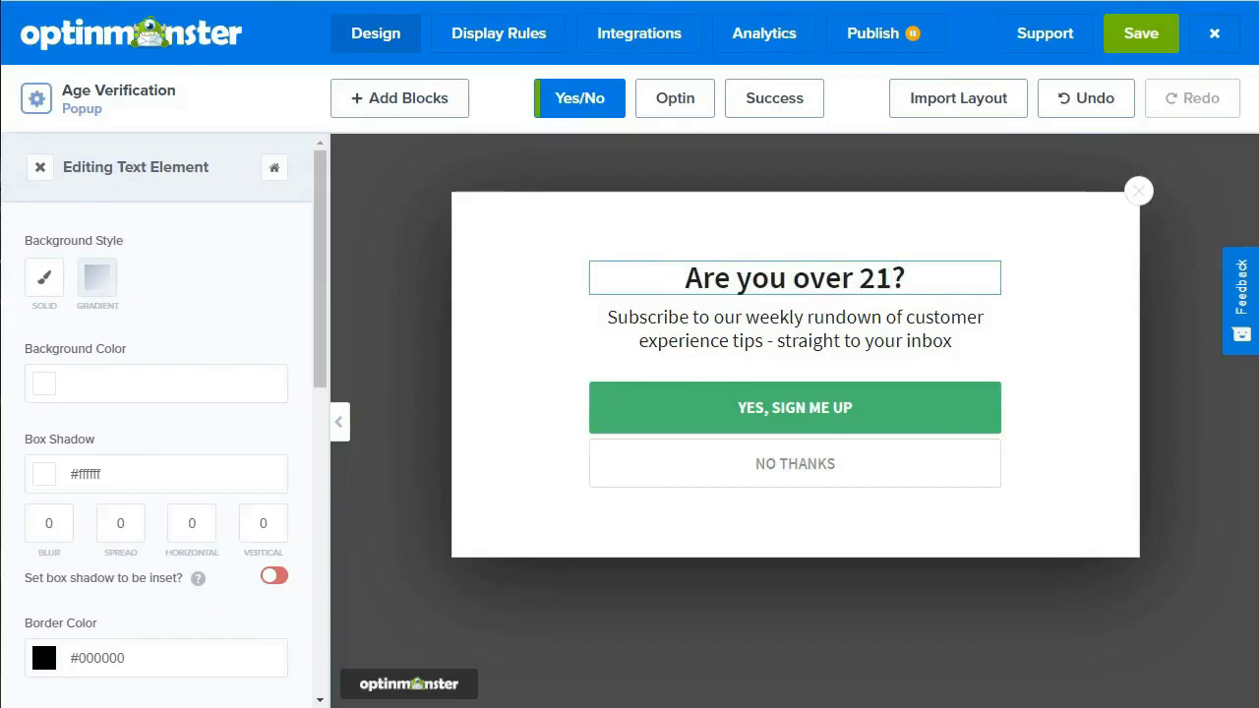
left_click(890, 278)
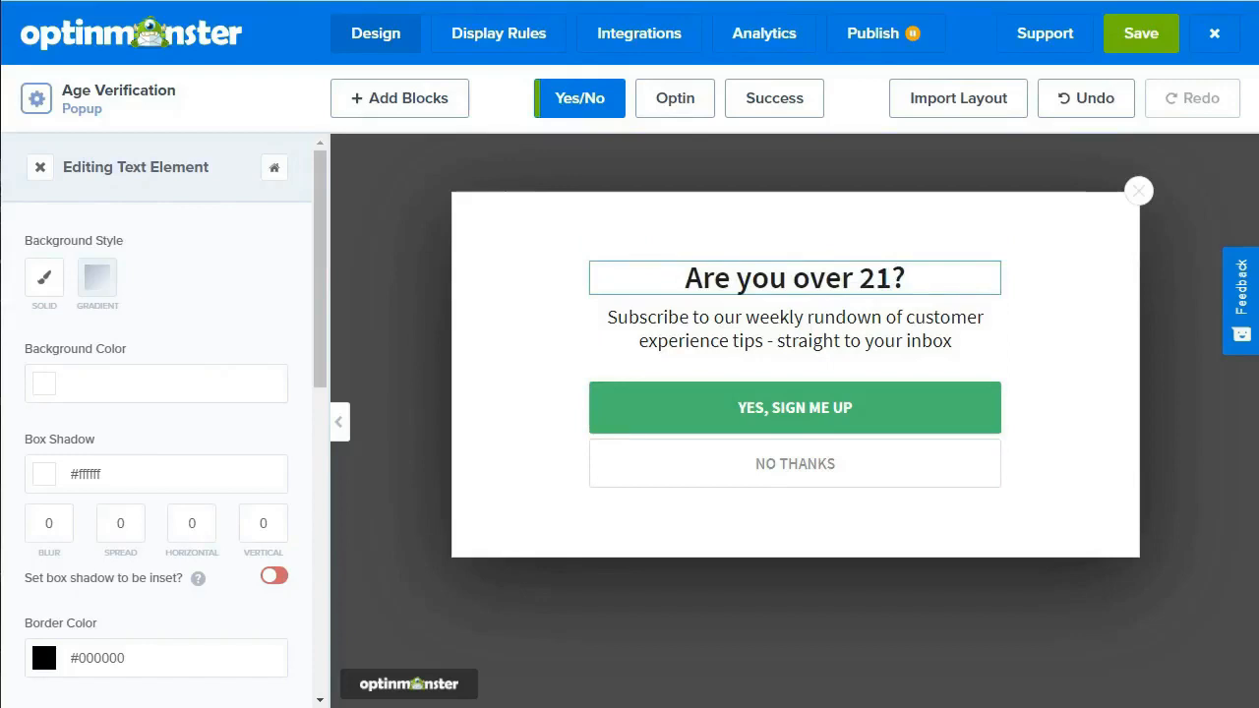
mouse_move(320, 339)
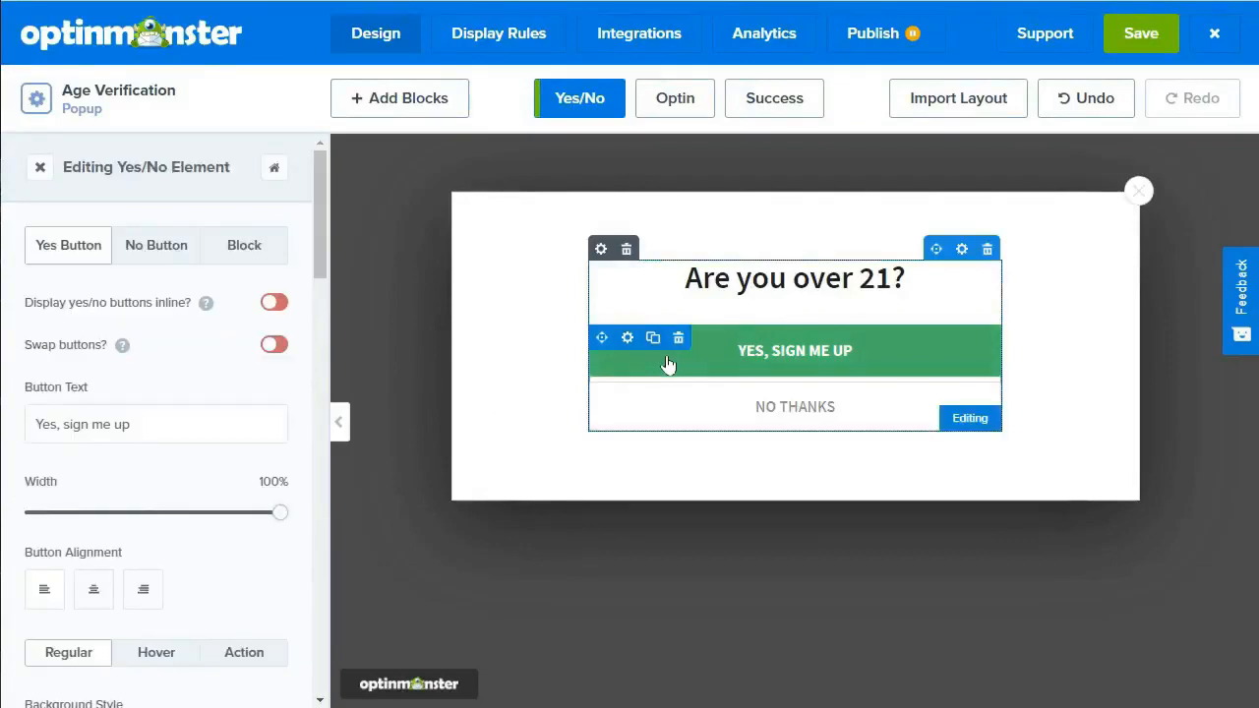
Step: Set the Yes Button text to 'Yes' and the No Button text to 'No'
scroll("down", 3)
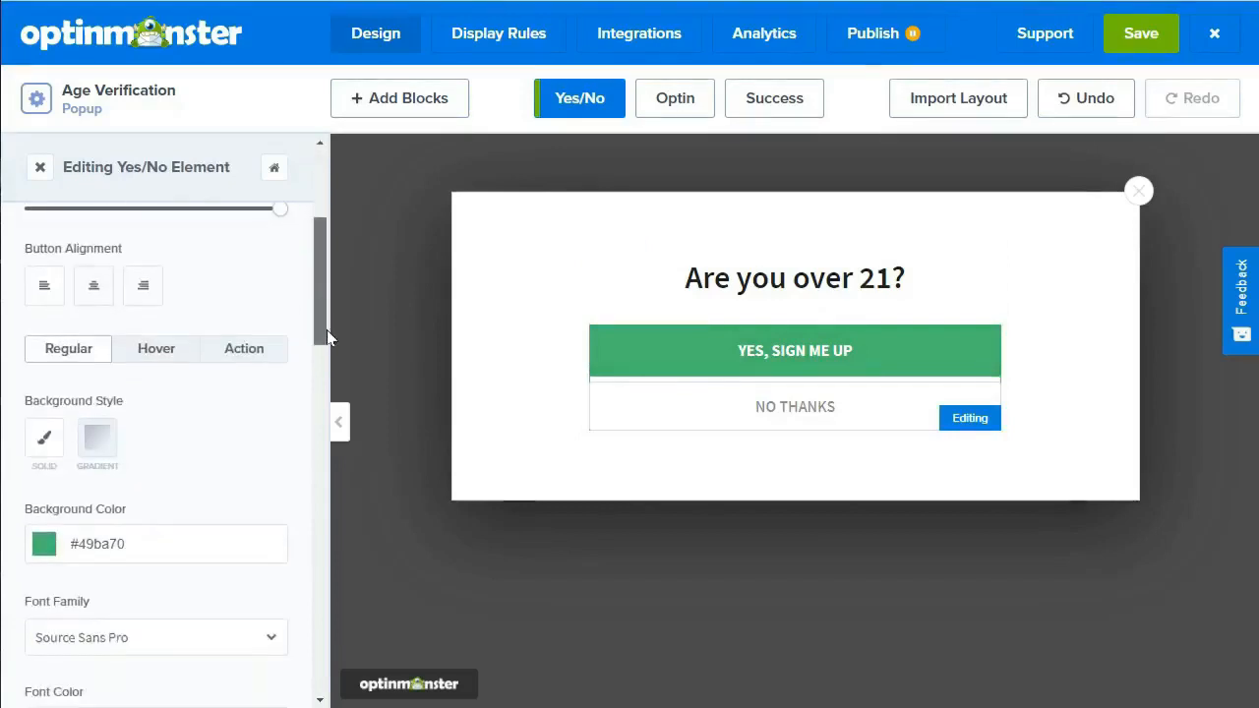
scroll("down", 3)
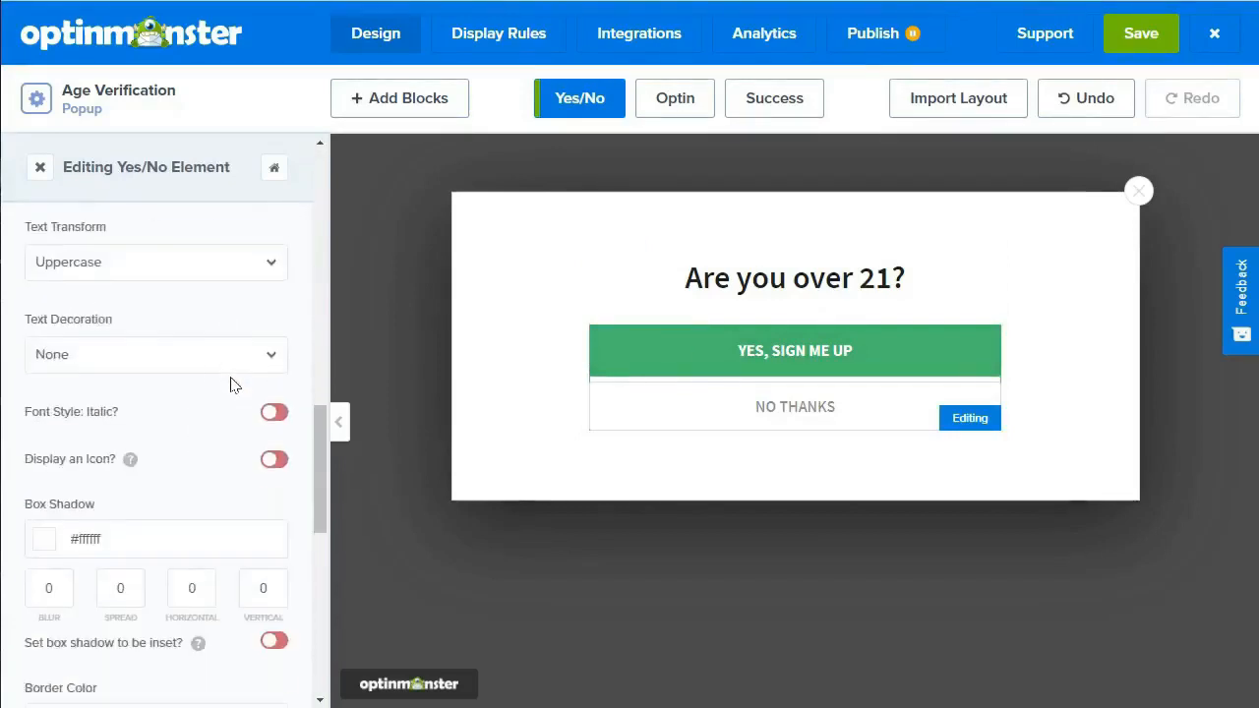
scroll("down", 3)
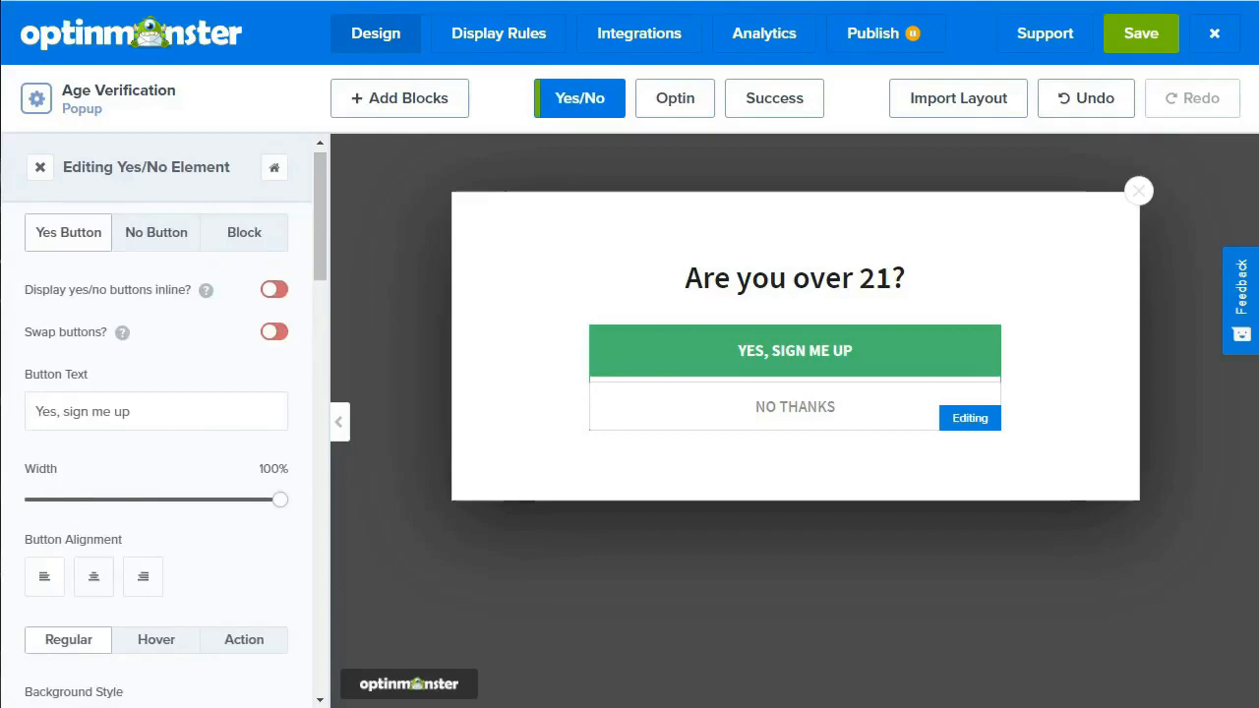
left_click(68, 232)
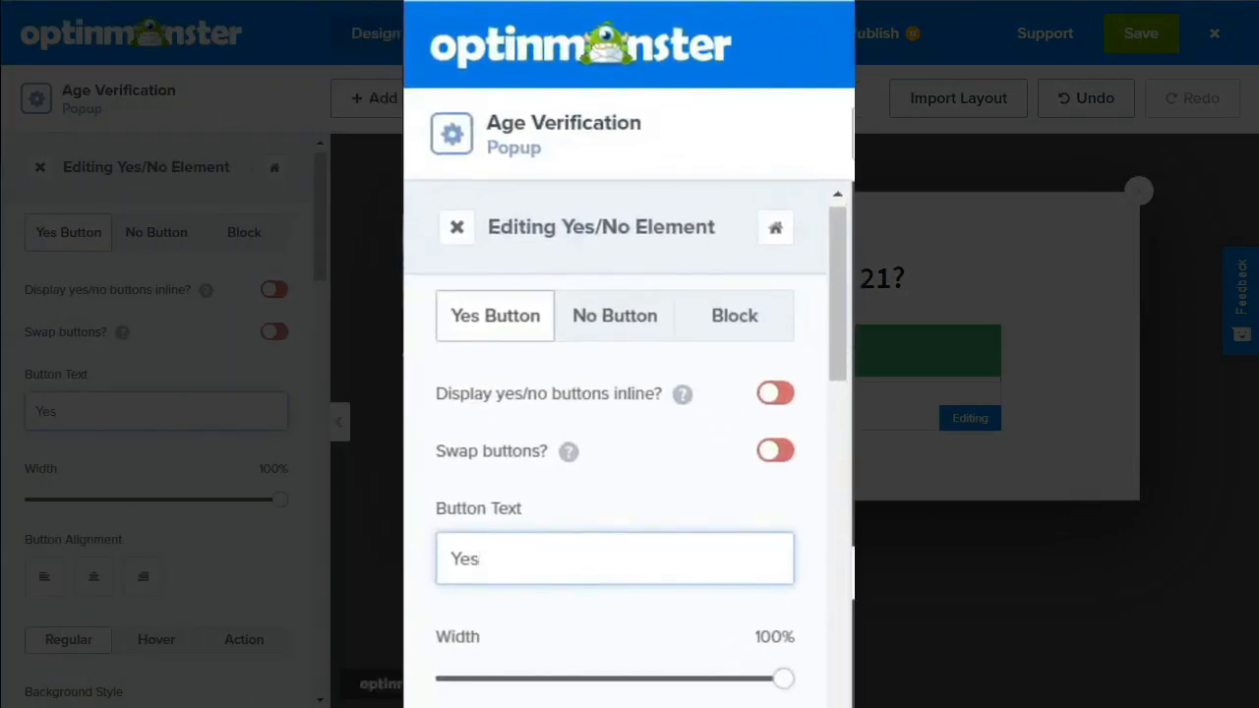
left_click(614, 333)
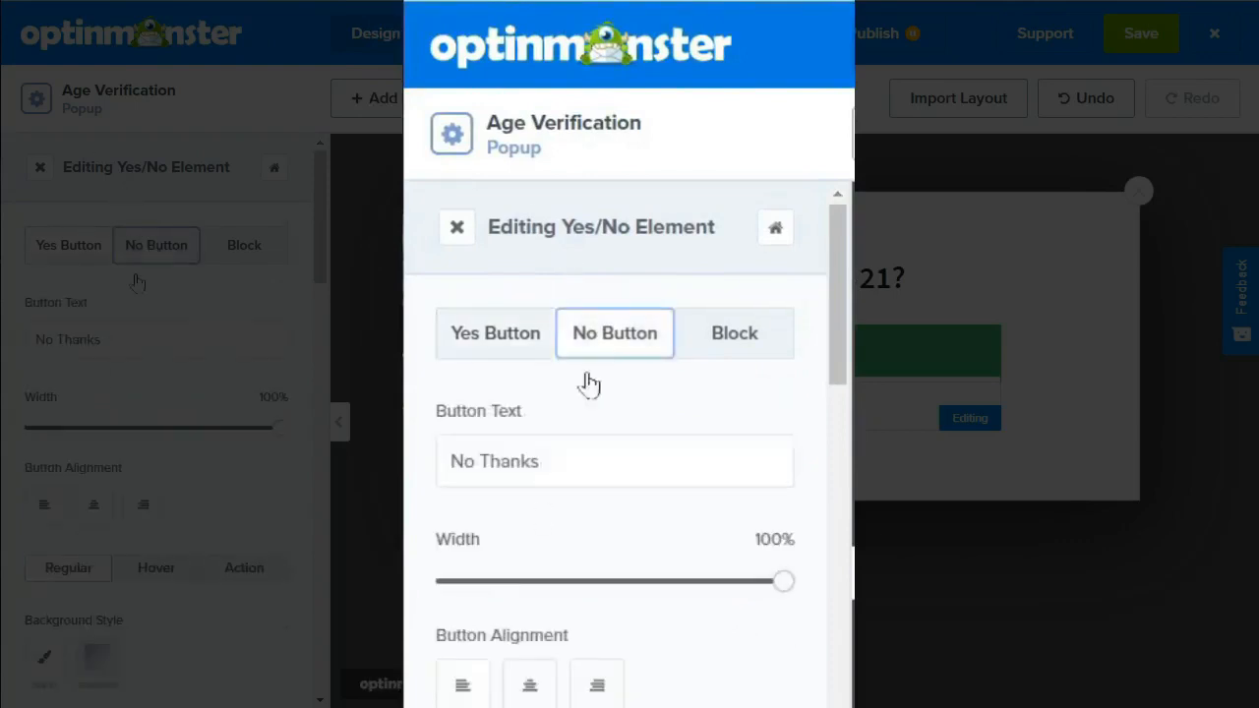
double_click(494, 461)
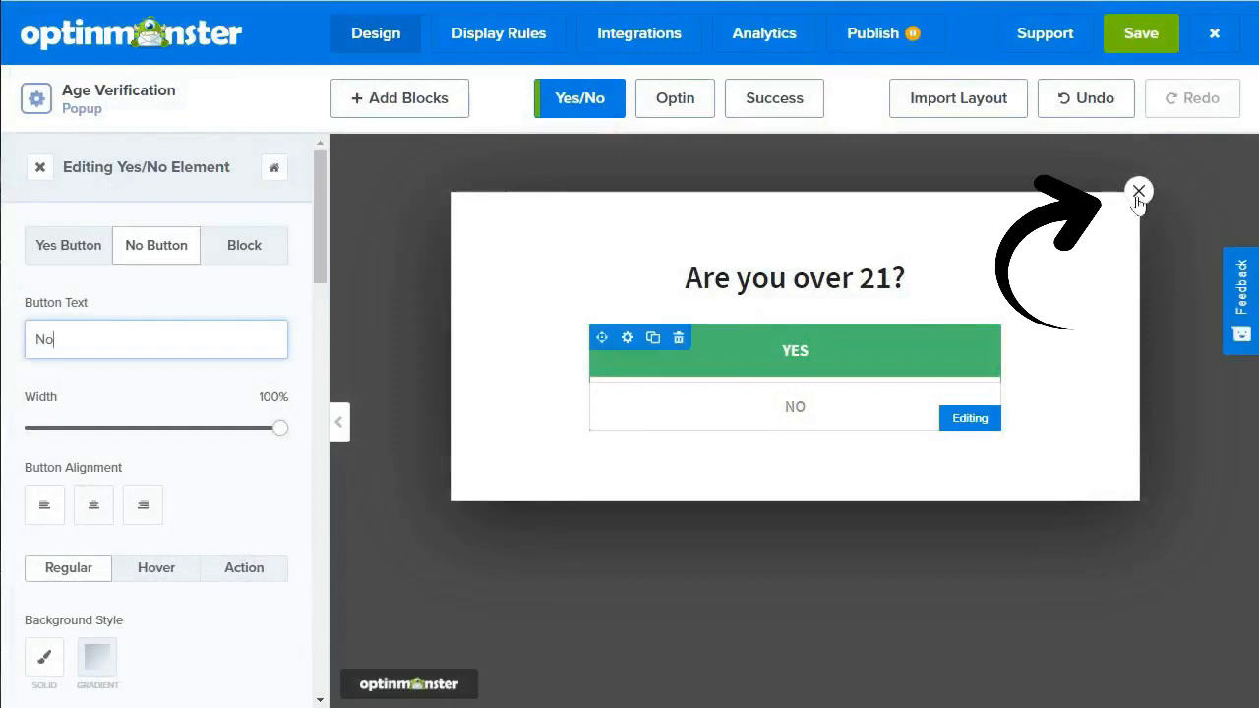
mouse_move(1140, 192)
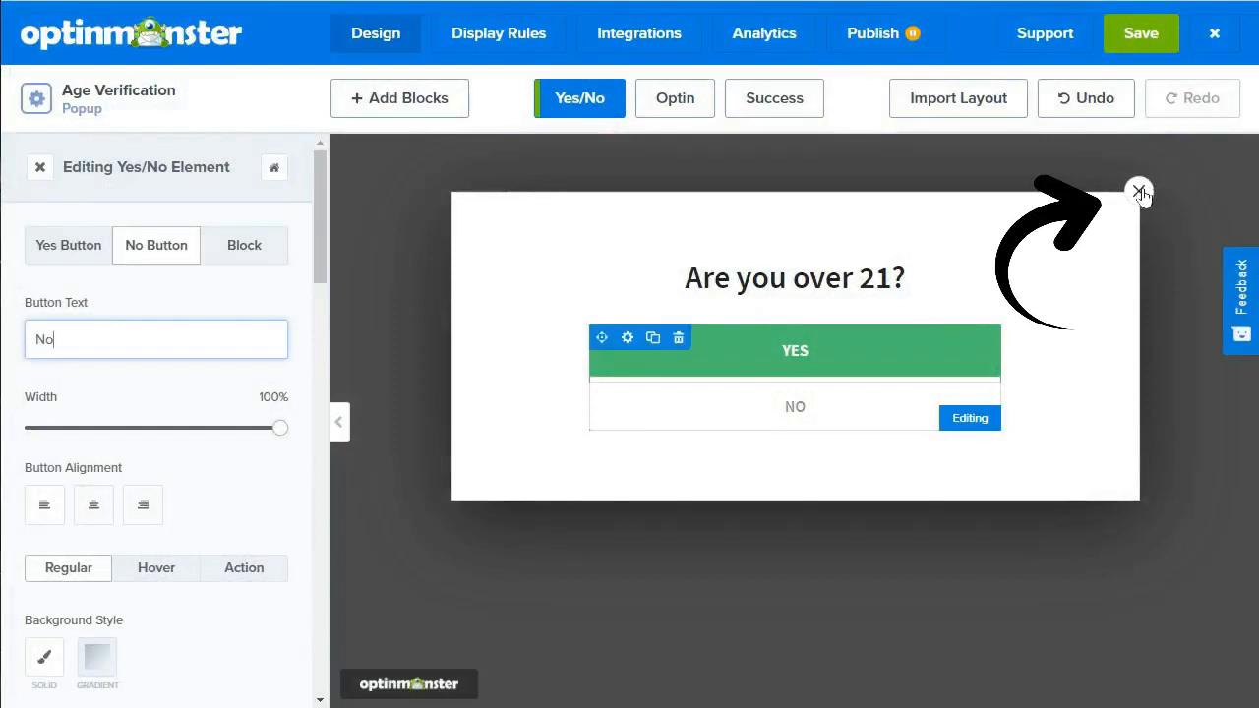
Step: Switch off 'Display a close button?' in the Close Button settings
left_click(1139, 190)
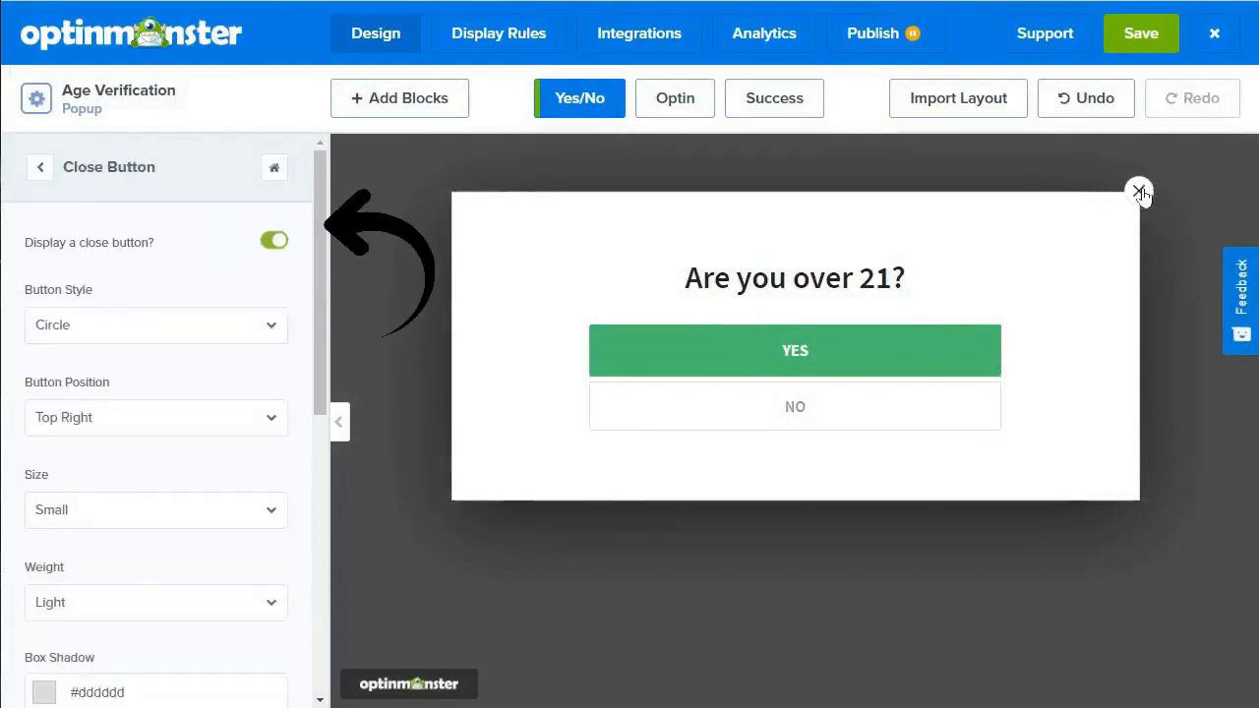
left_click(275, 241)
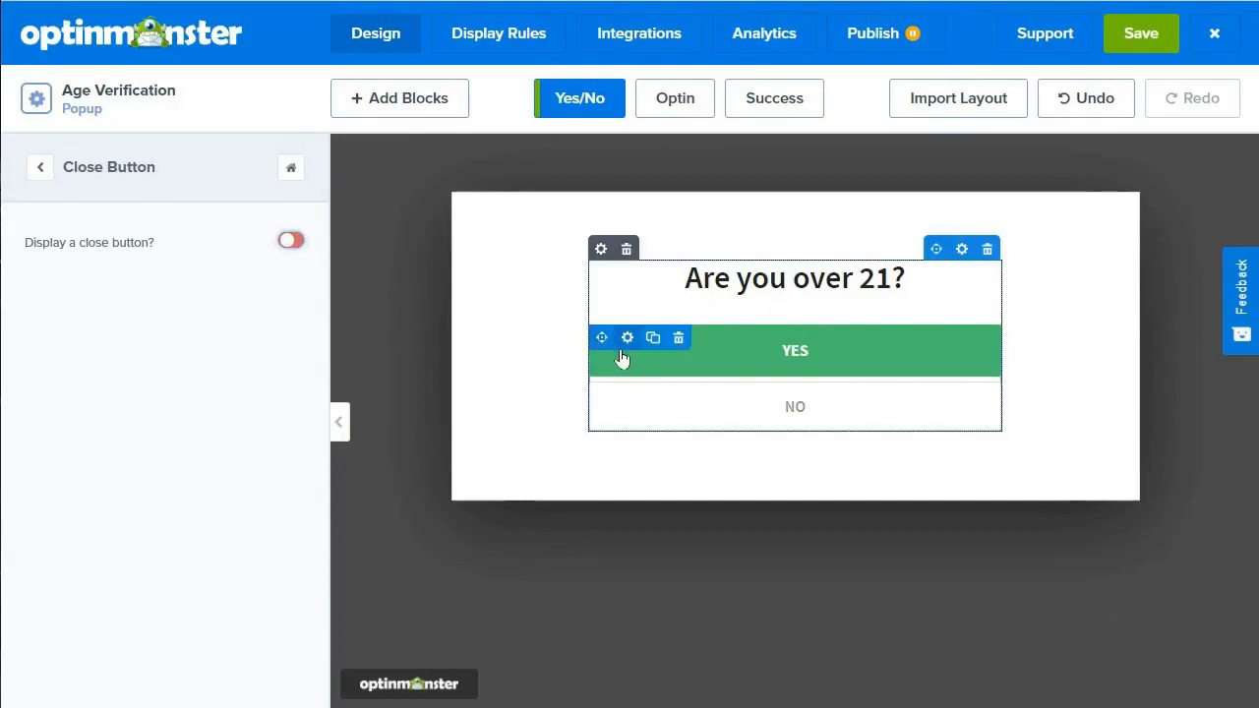
Step: Set the Yes button's click action to 'Go to a view' with 'The Optin view'
left_click(628, 337)
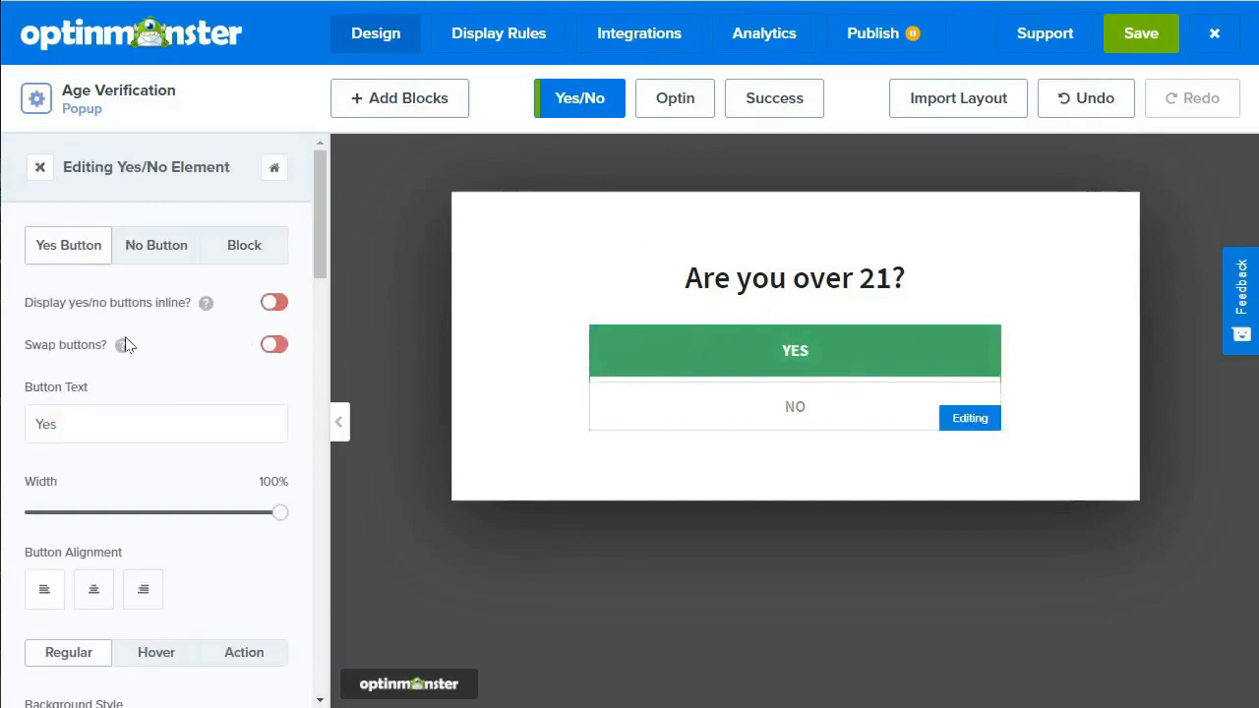
scroll("down", 3)
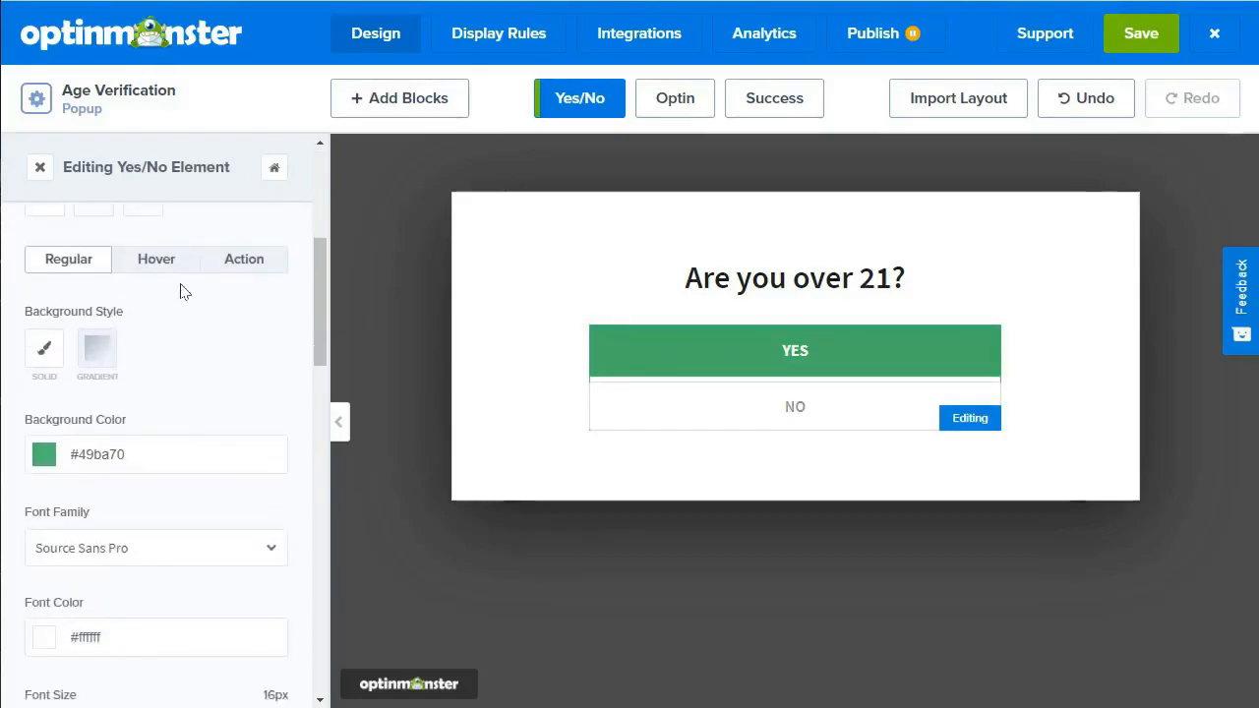
left_click(244, 259)
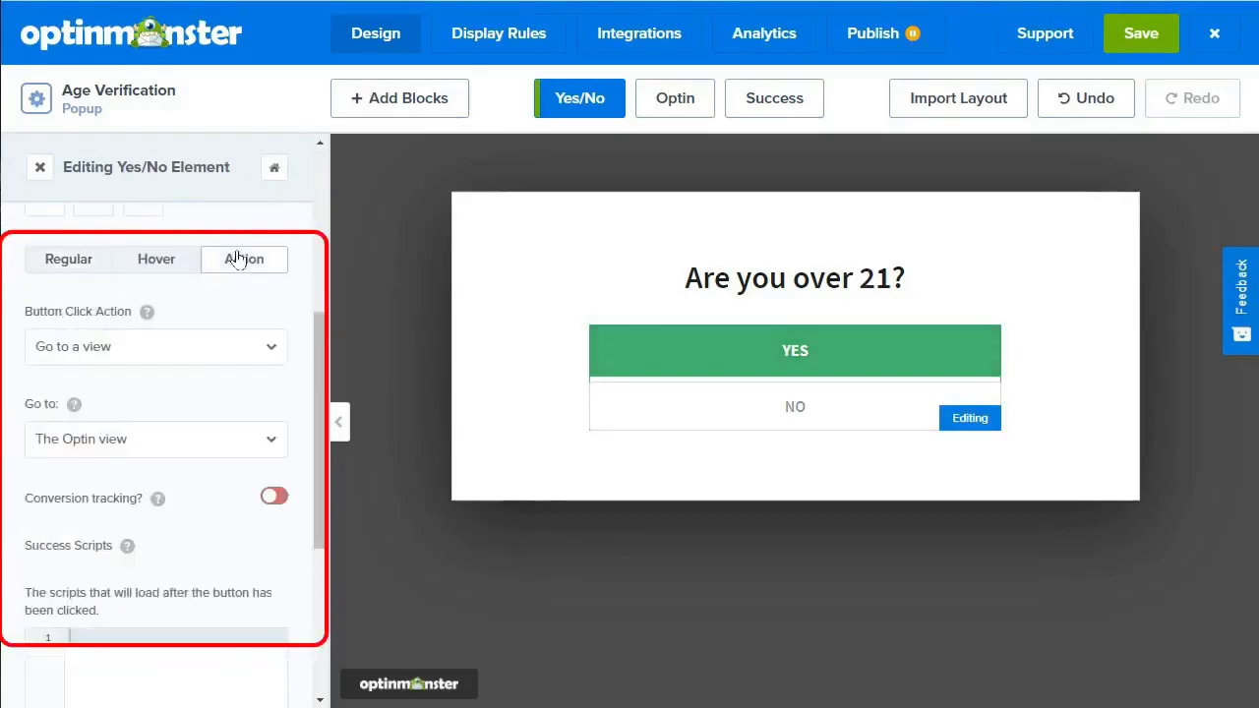
left_click(155, 347)
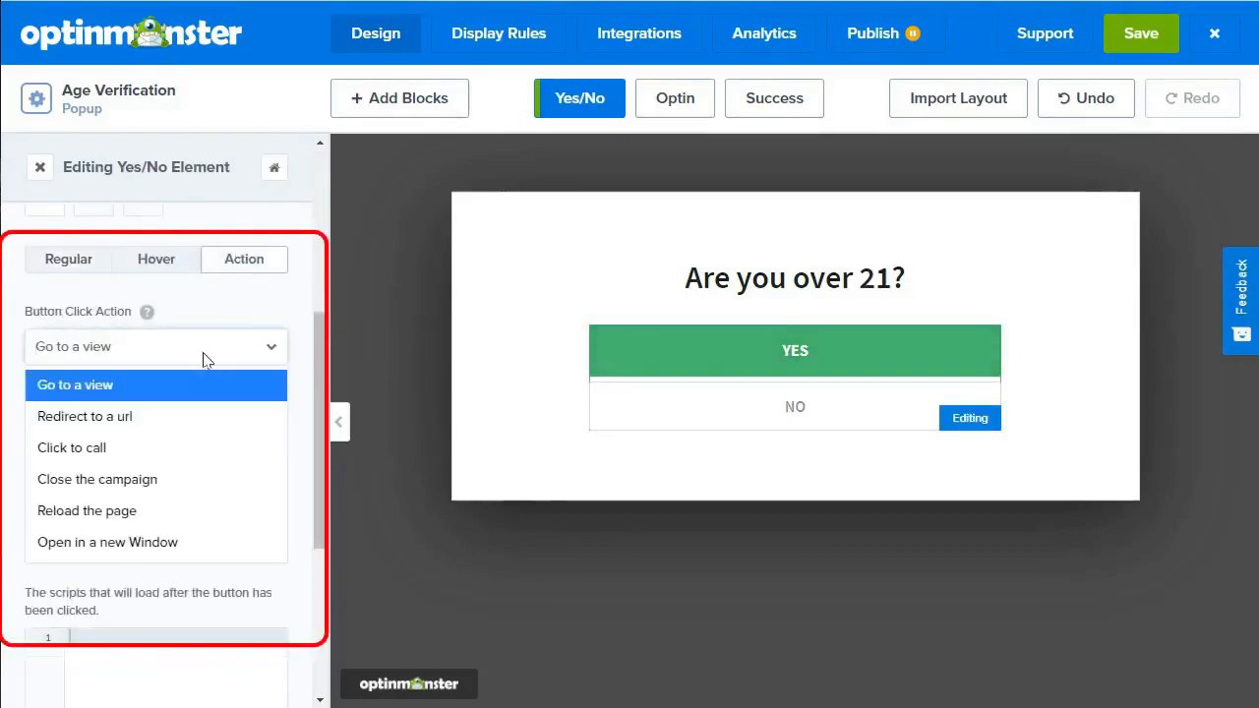
left_click(98, 480)
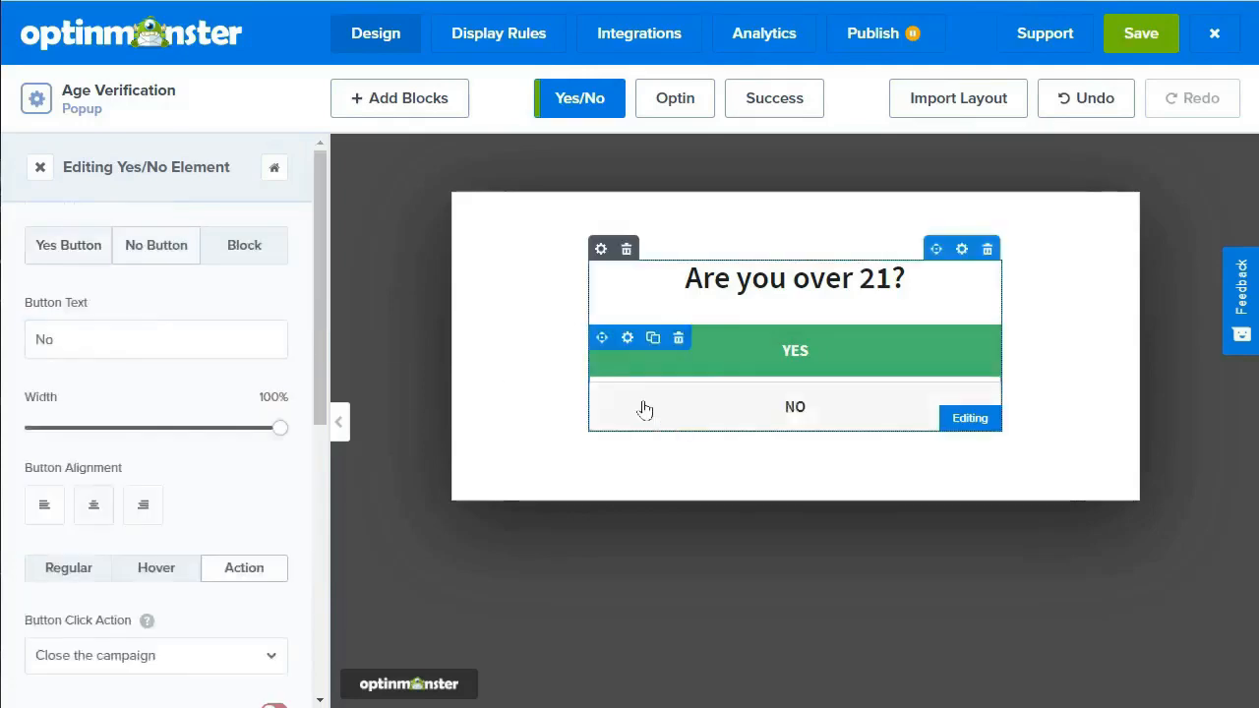
left_click(155, 245)
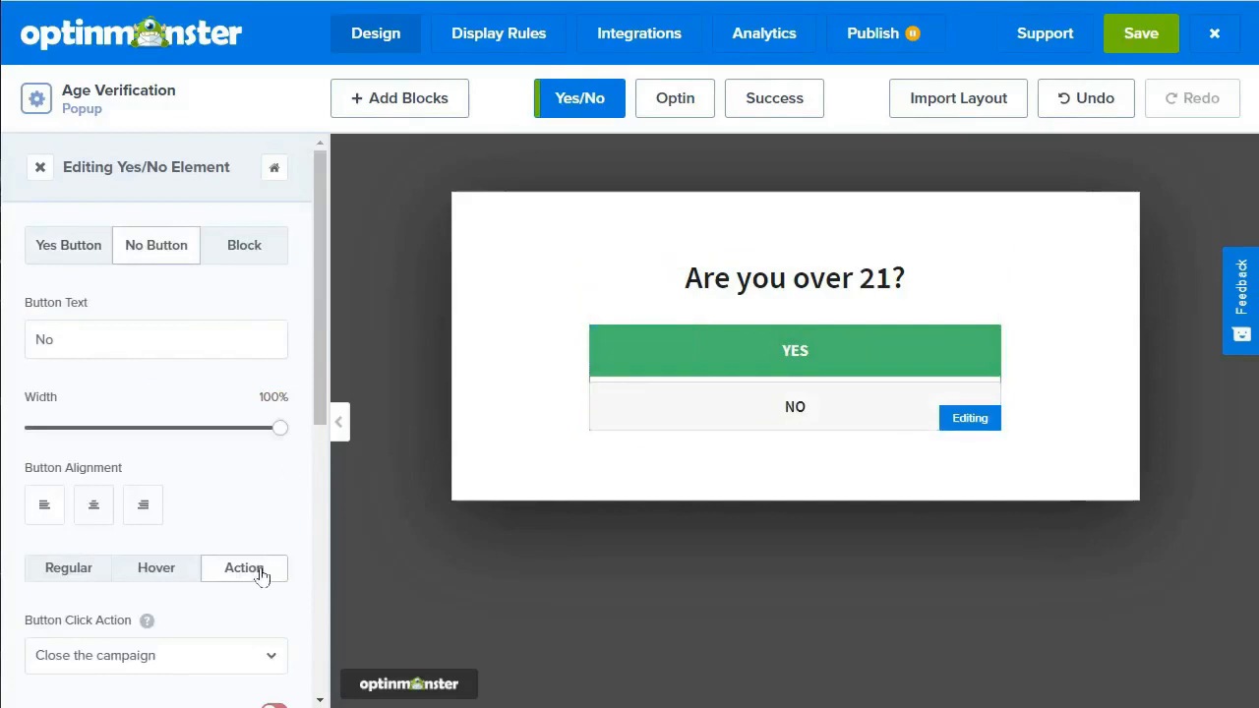
scroll("down", 3)
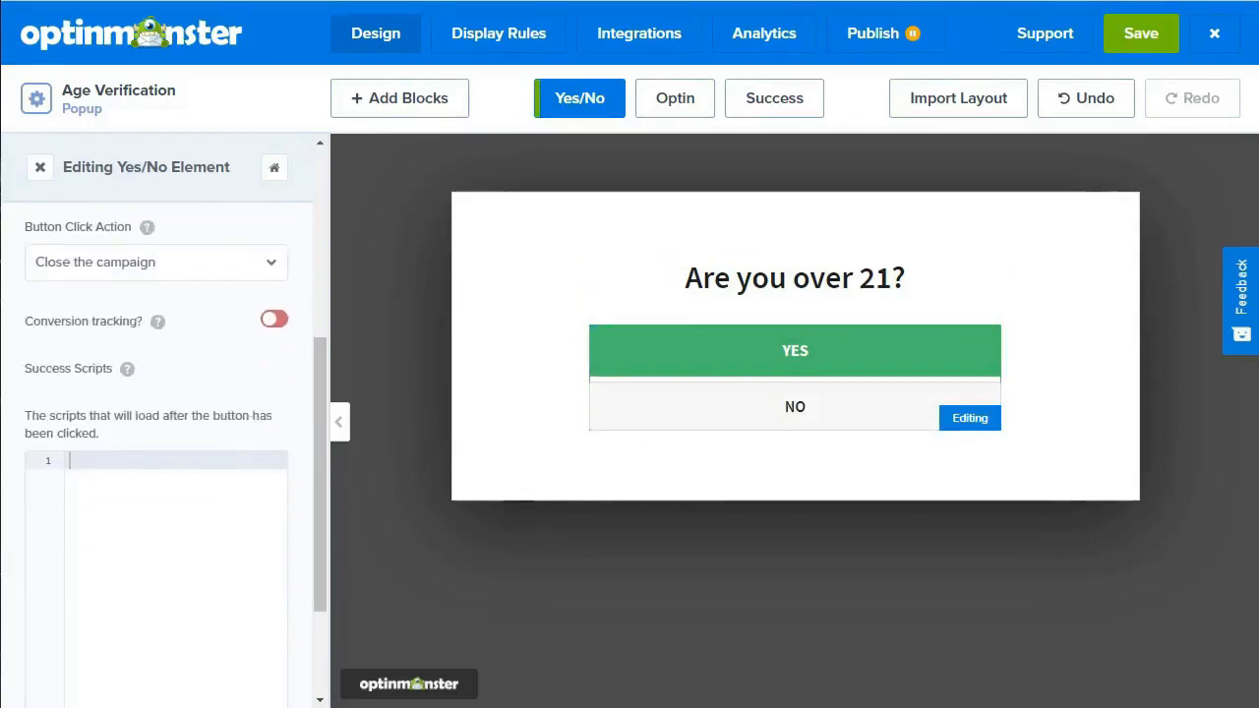
left_click(155, 262)
type("https://www.google.com")
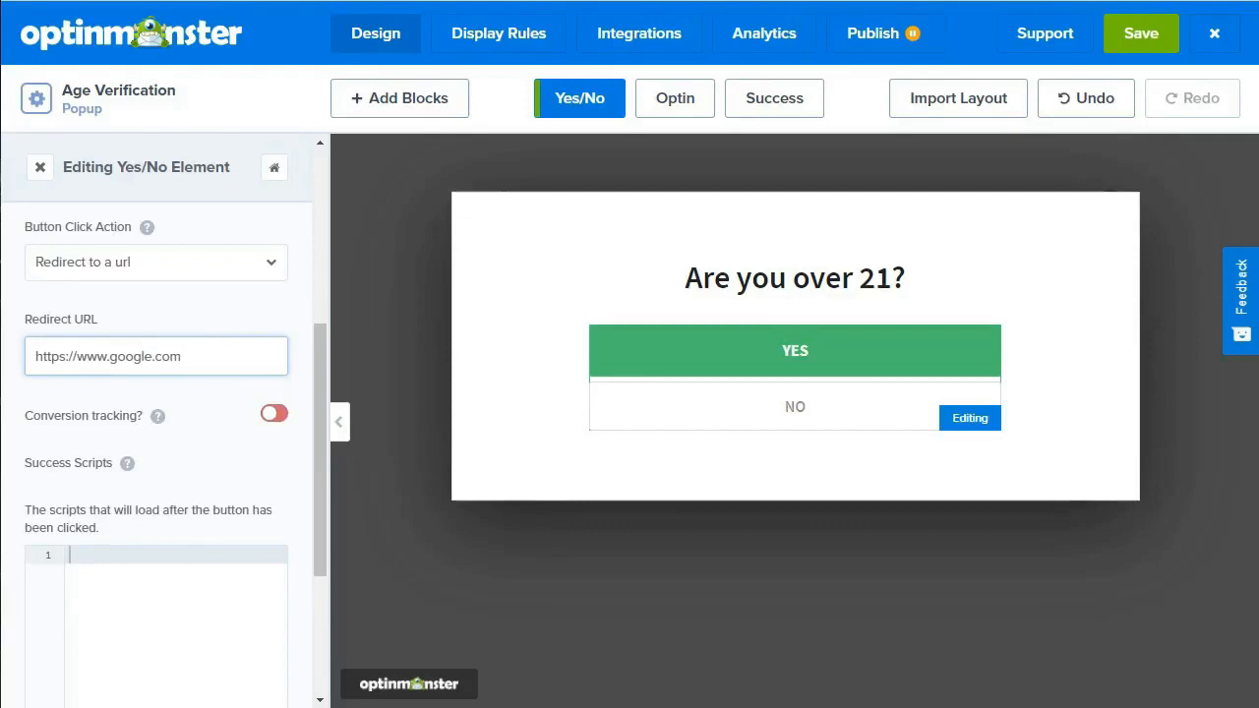
left_click(155, 356)
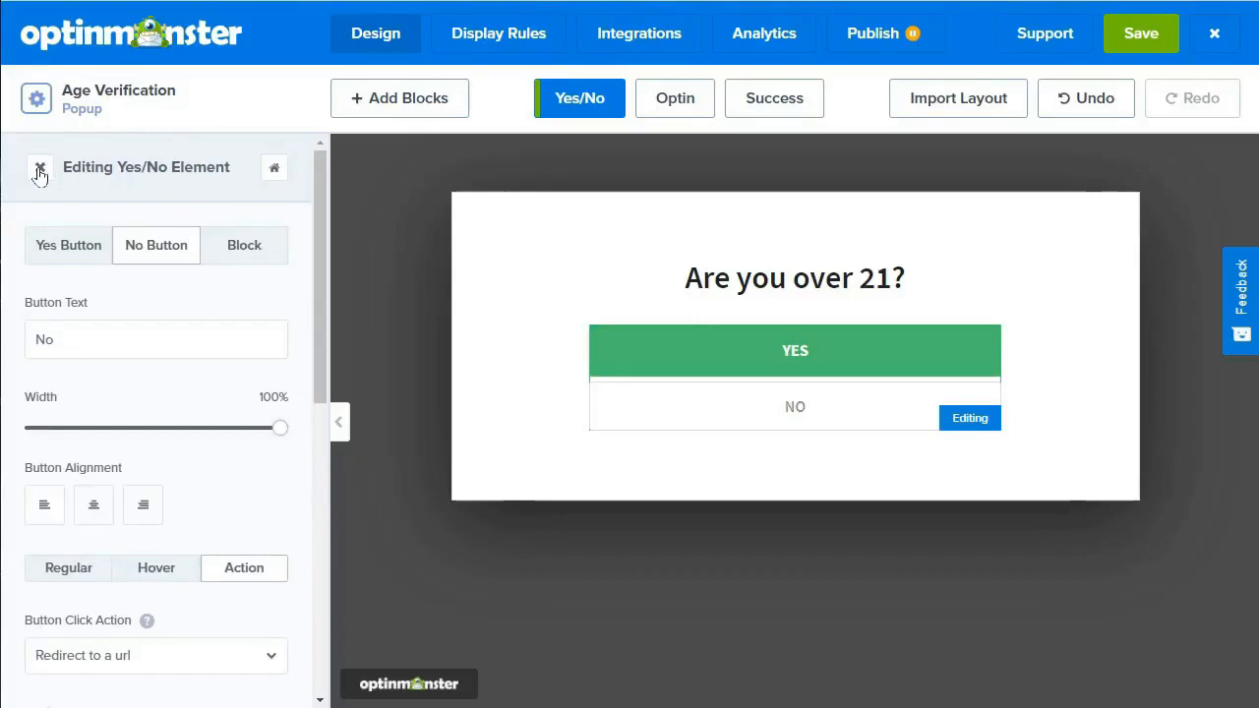
Step: Set 'has been closed but not converted' to 'on their next visit to the site'
left_click(39, 167)
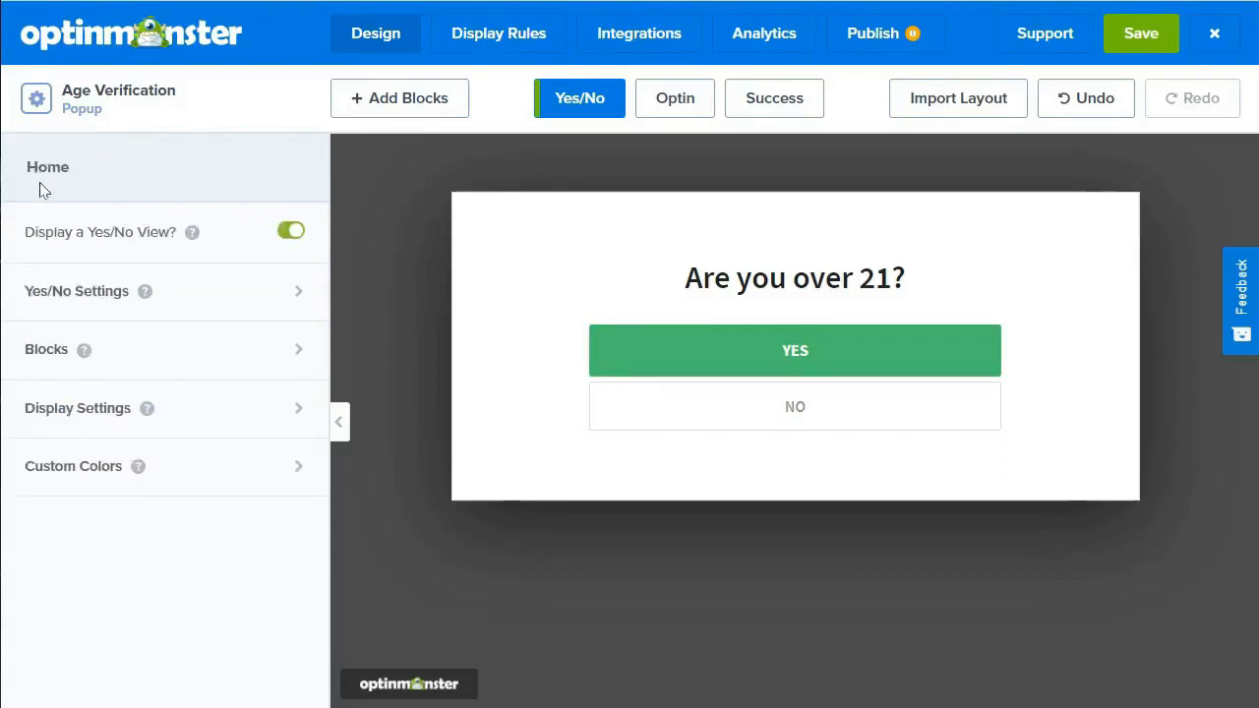
left_click(78, 408)
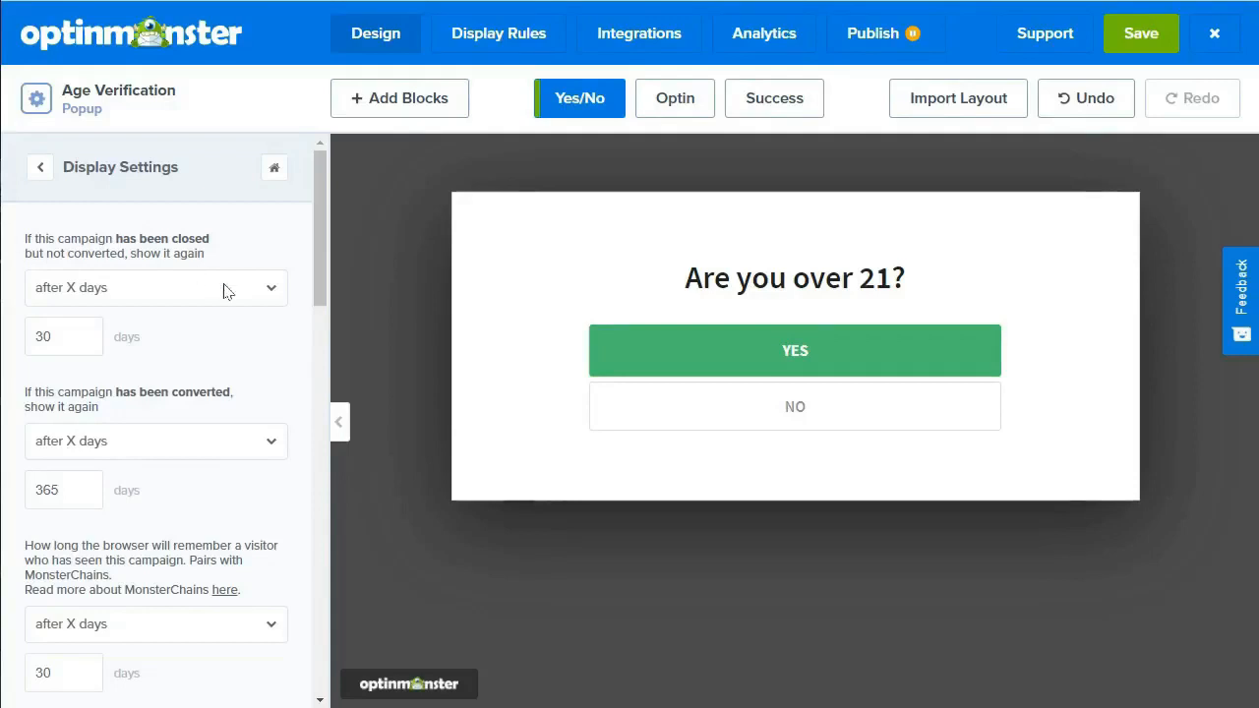
left_click(155, 287)
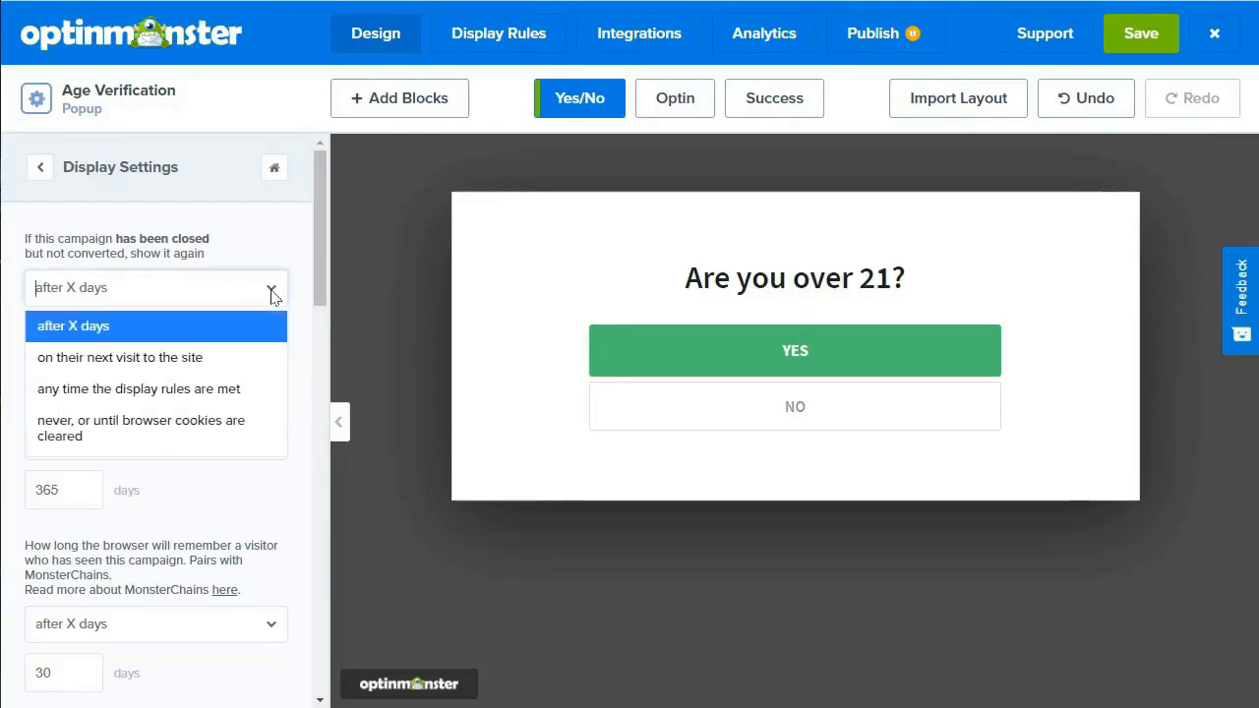
left_click(119, 357)
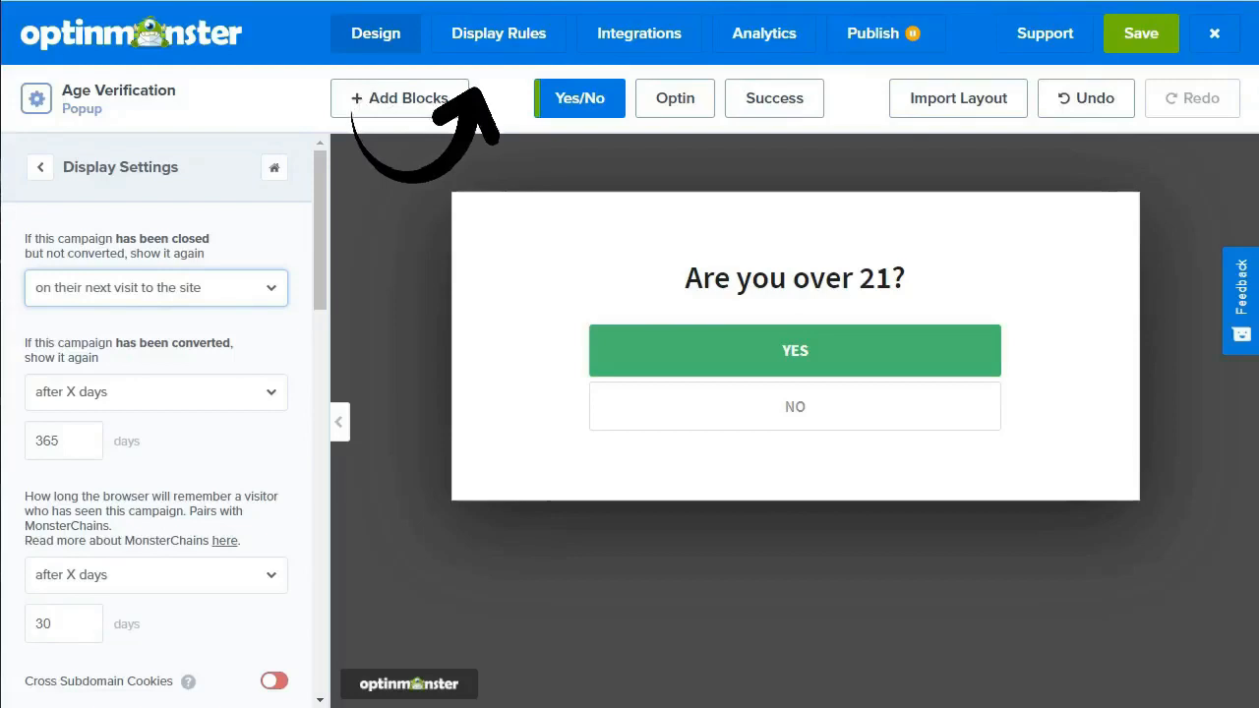
Step: Change the time-on-page rule operator from 'is at least' to 'is immediate'
left_click(499, 32)
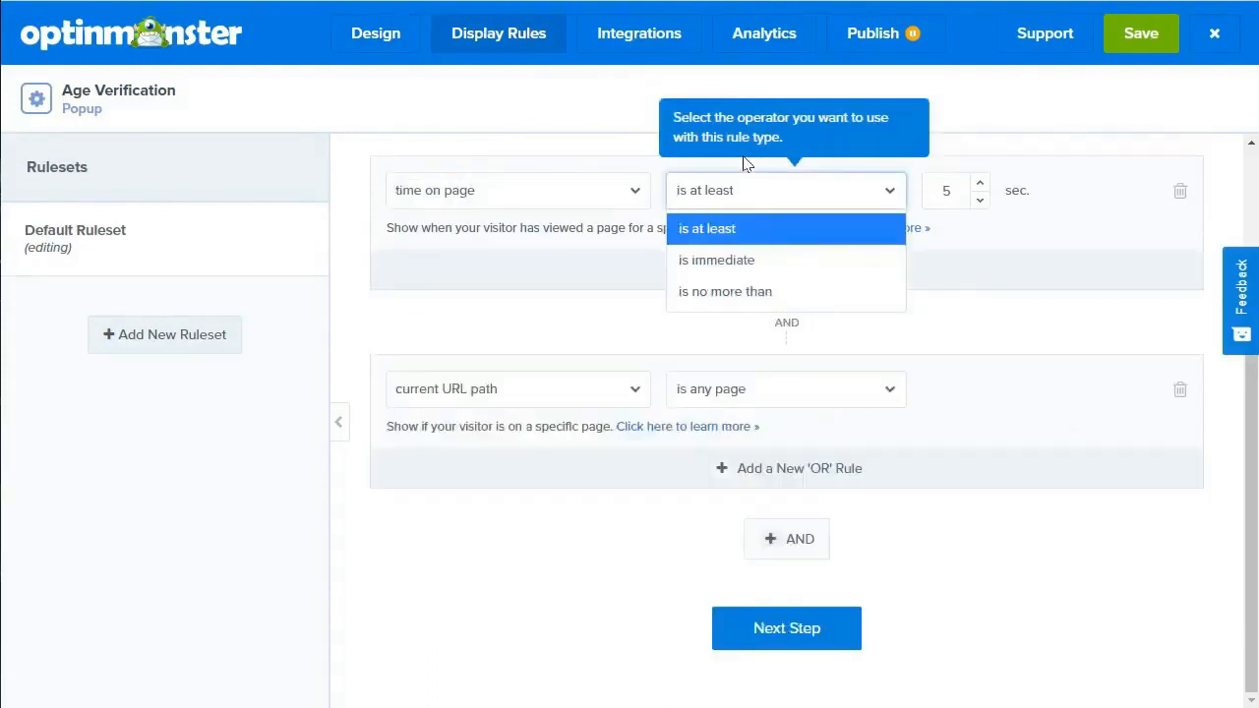
left_click(716, 260)
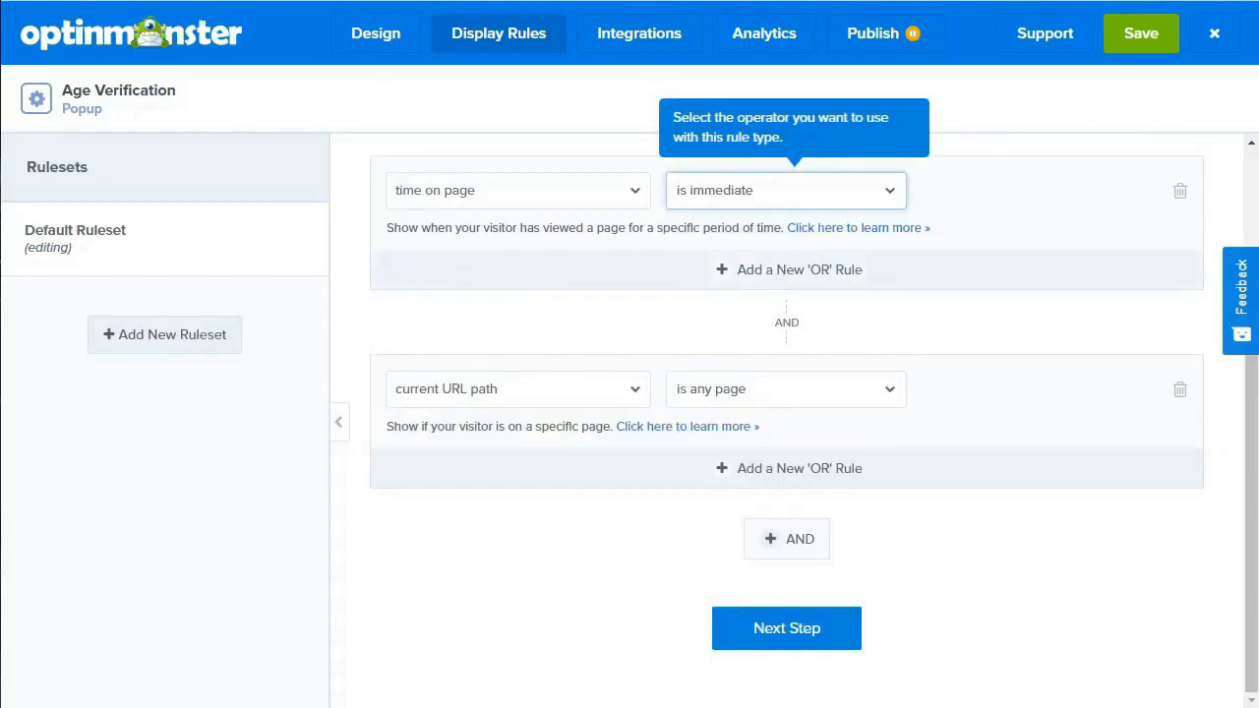
left_click(517, 389)
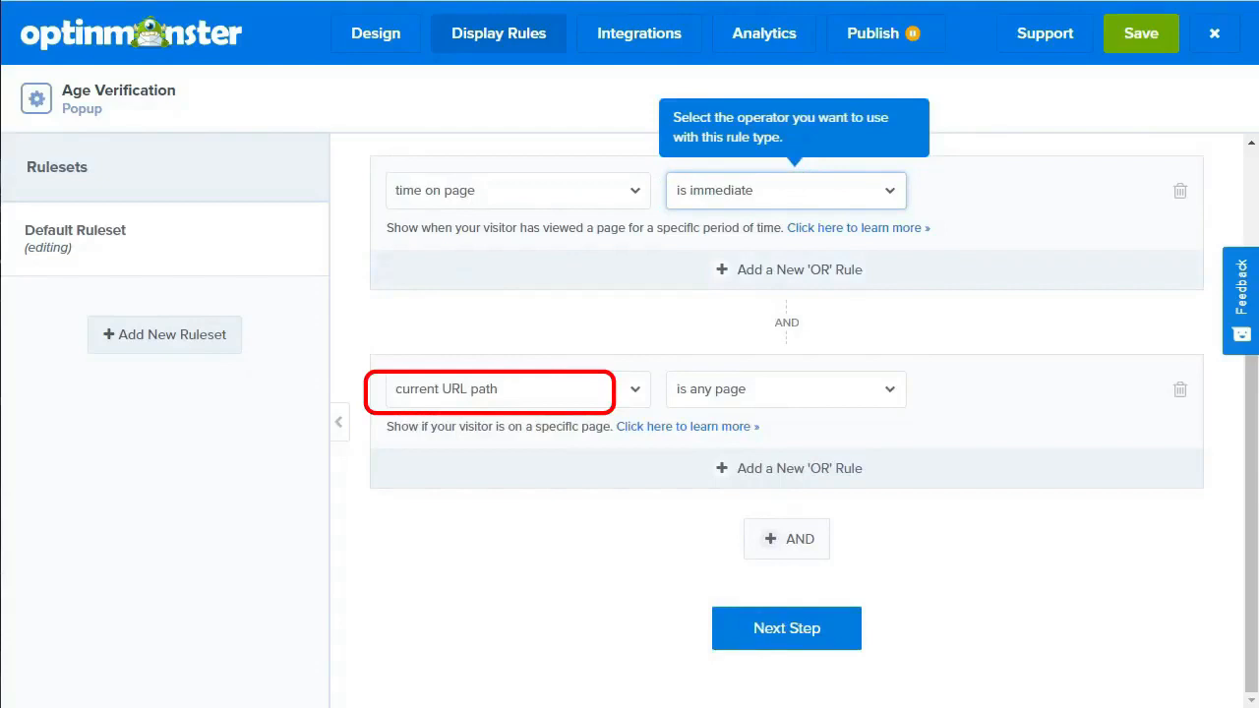
Step: Set one URL path rule to 'exactly matches' a URL and another to 'contains'
left_click(785, 388)
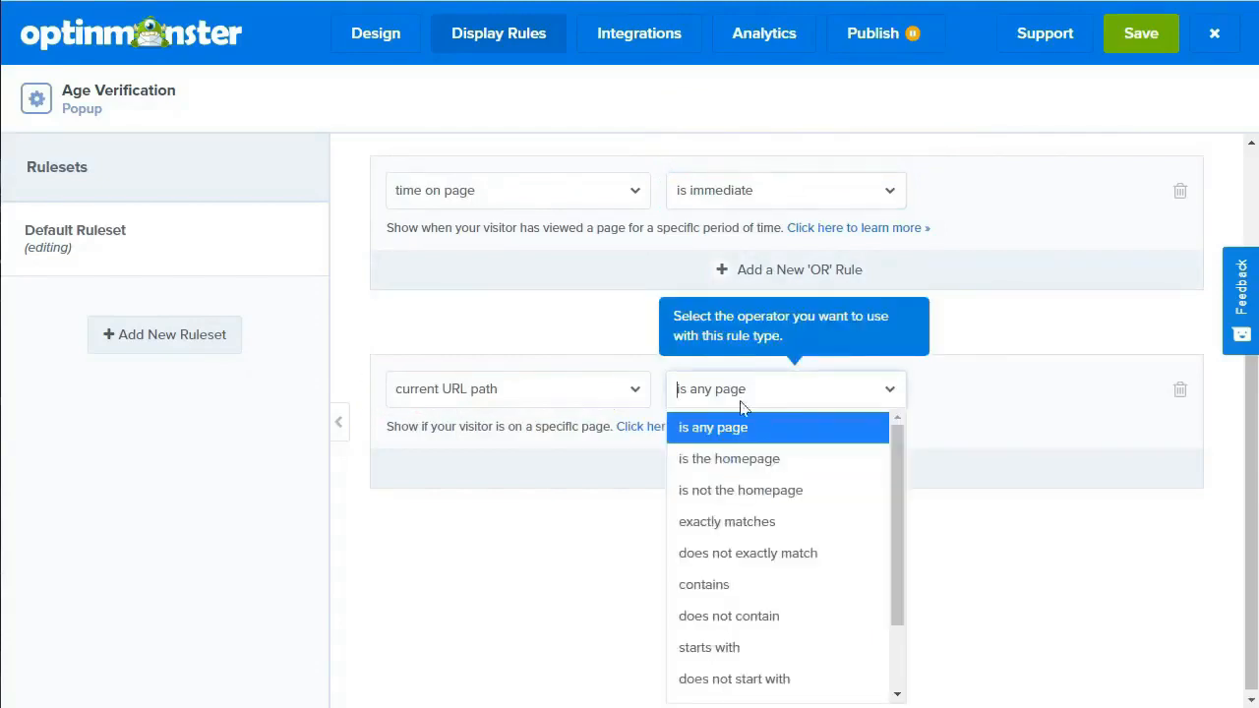
left_click(727, 521)
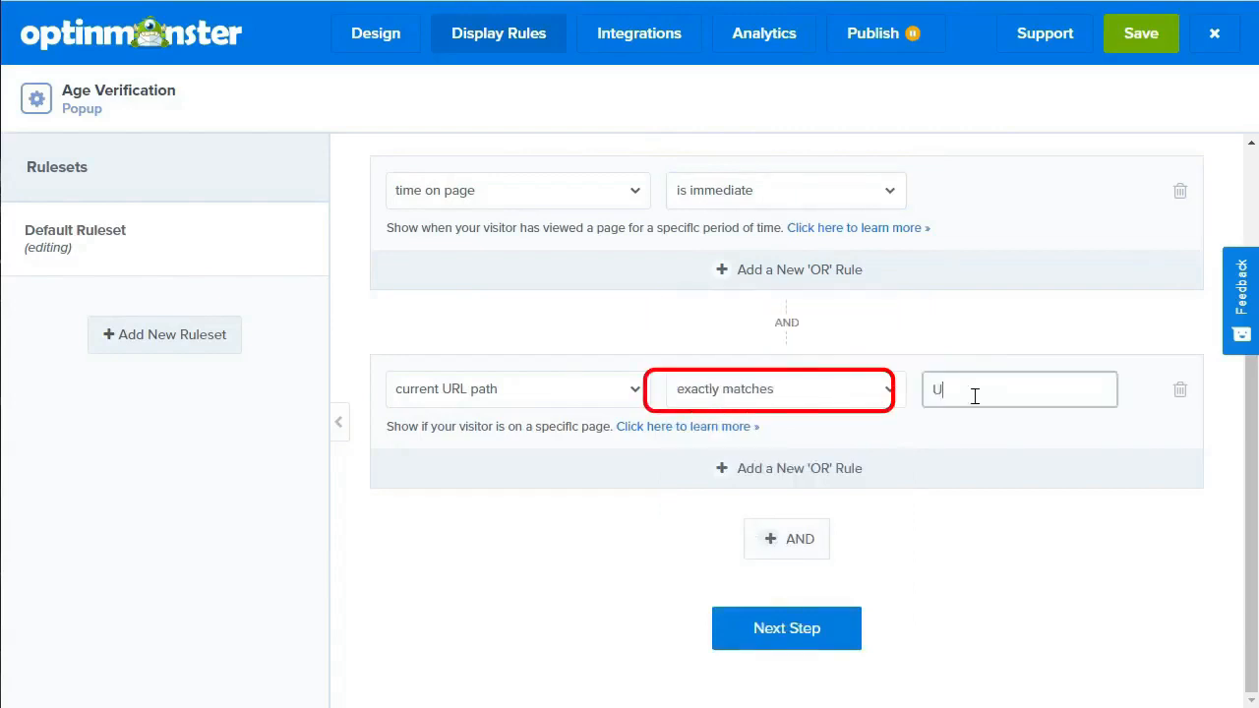
type("RL here")
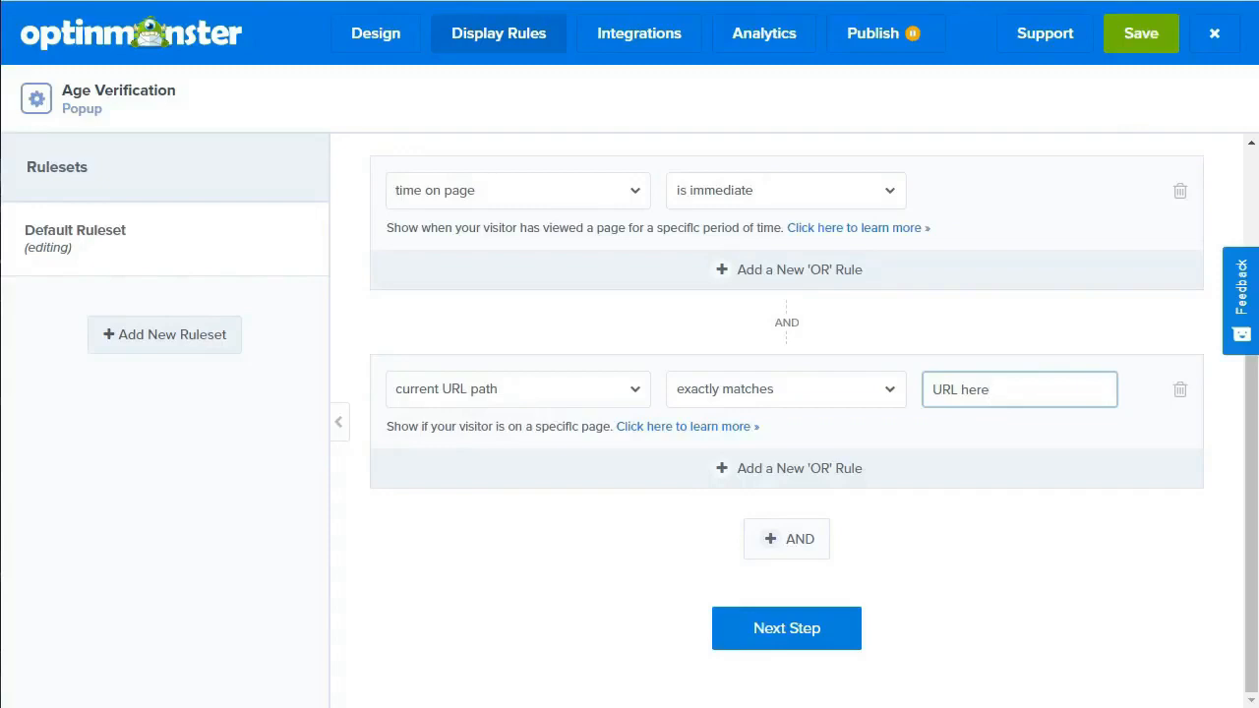
left_click(1019, 389)
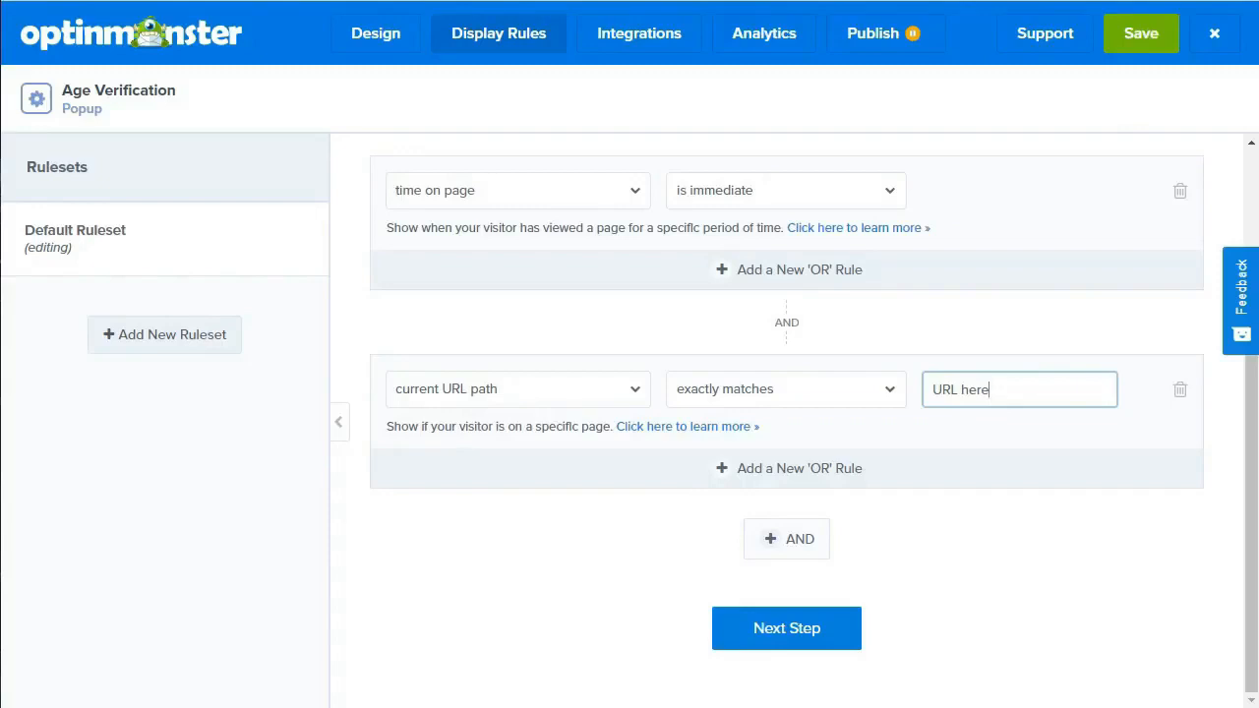
left_click(785, 388)
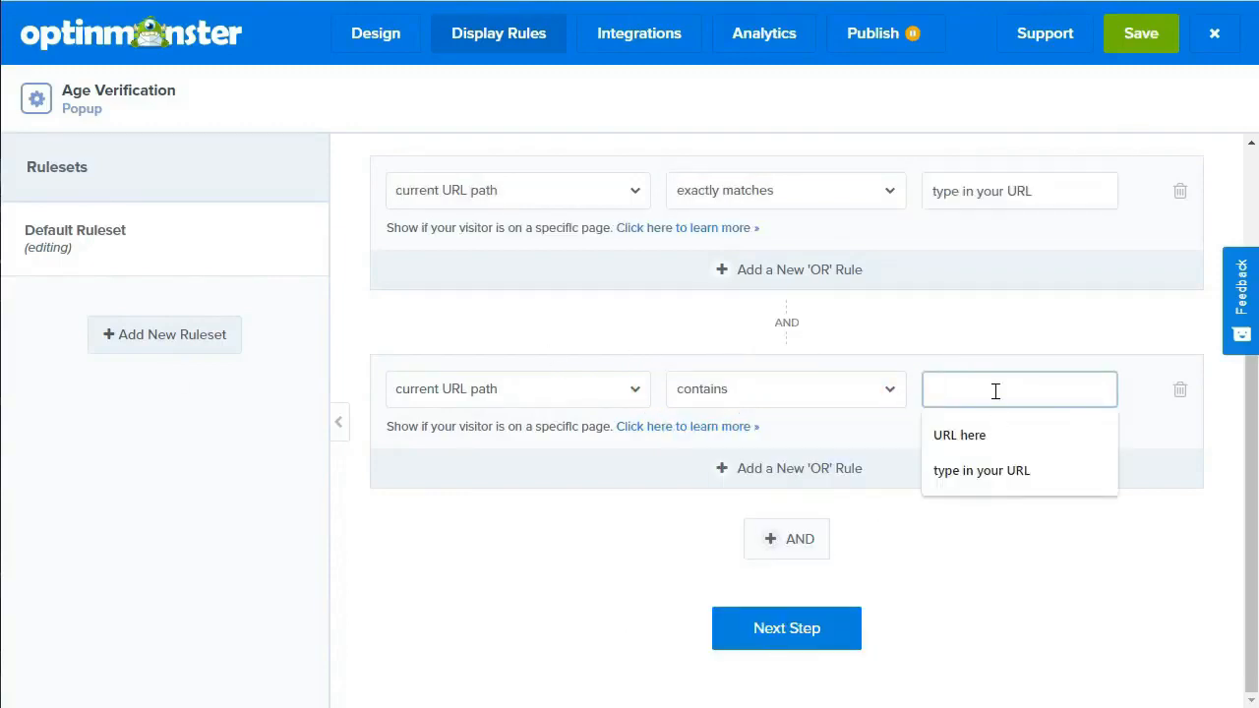
Step: Enter 'blog' as the value of the contains URL path rule
type("blog")
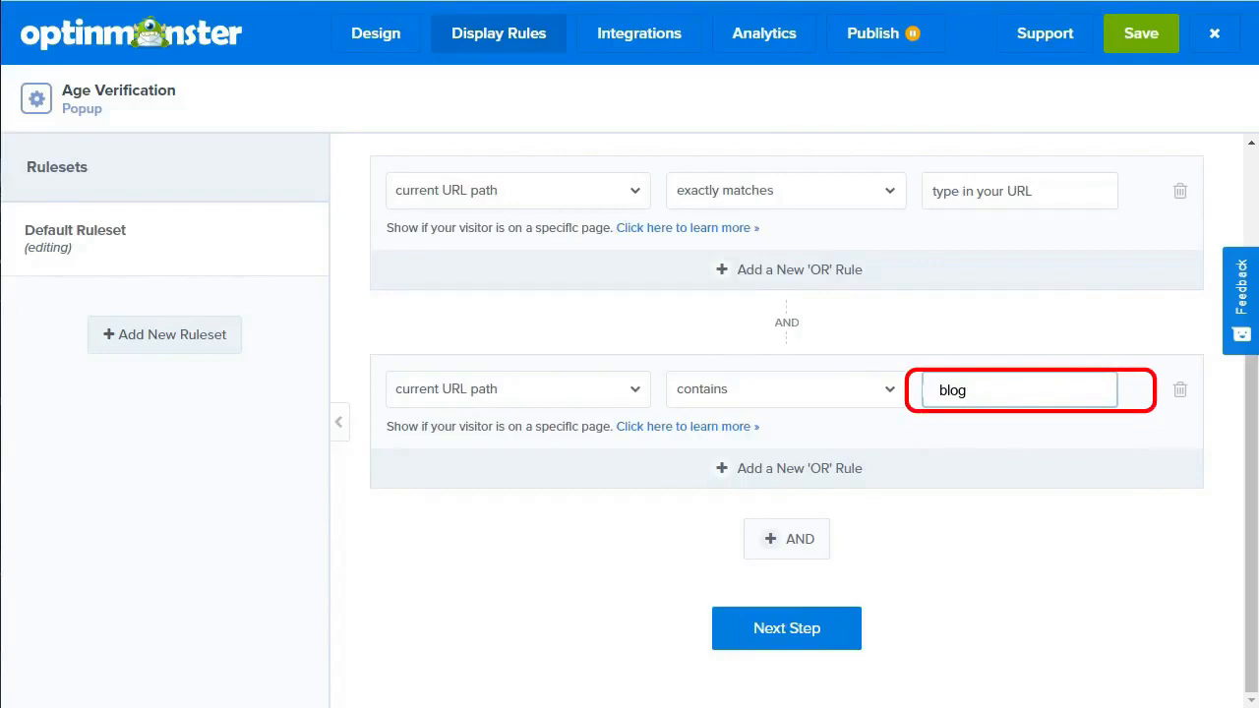
mouse_move(1141, 33)
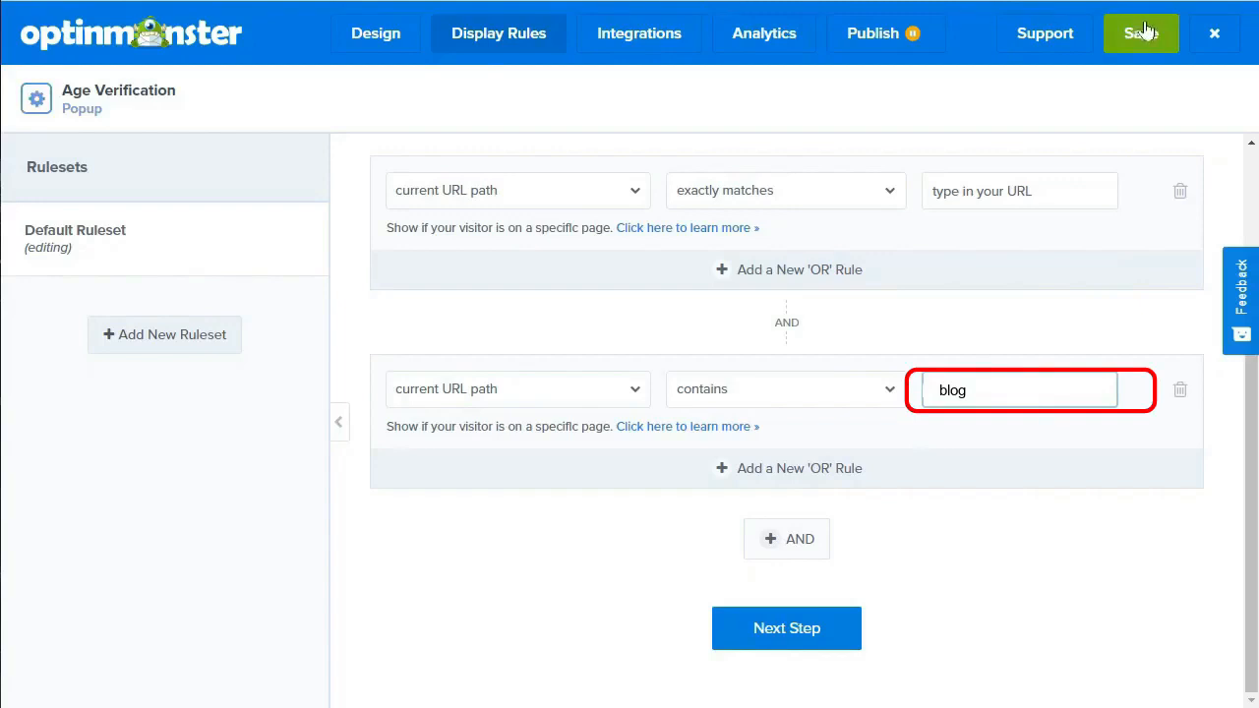
mouse_move(1141, 33)
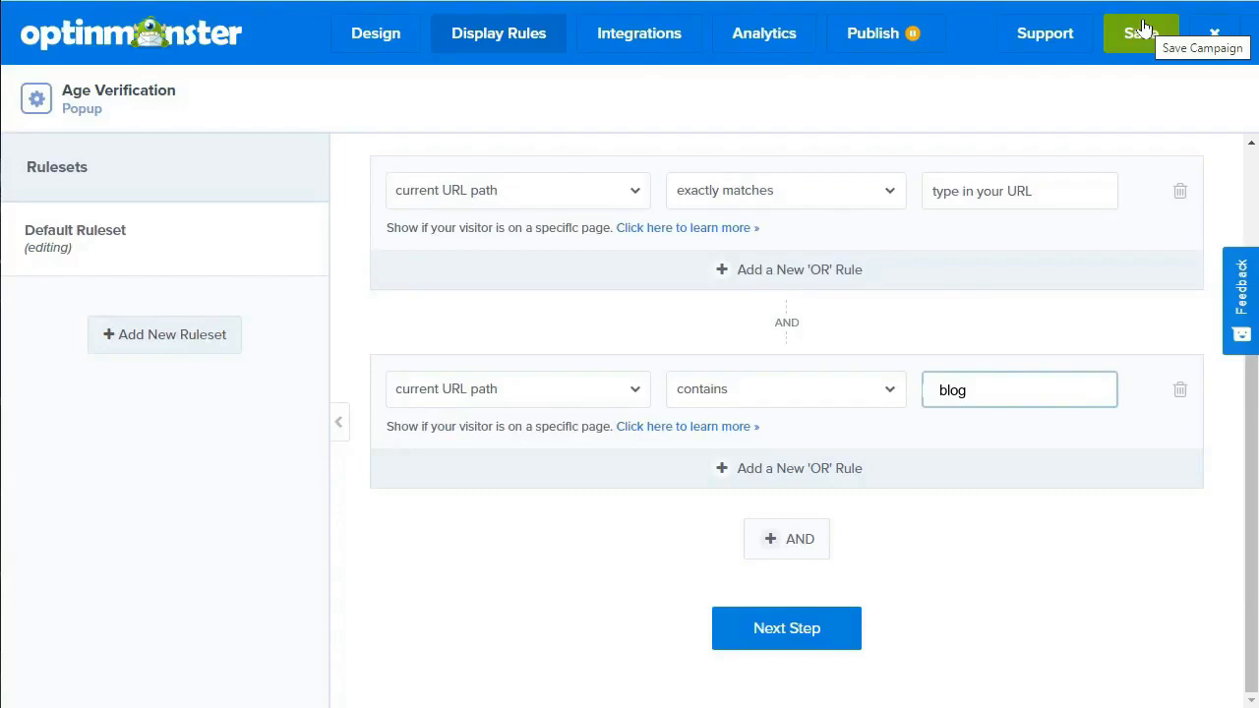
Step: Save Age Verification, then begin a new popup campaign from the Canvas template
left_click(1141, 32)
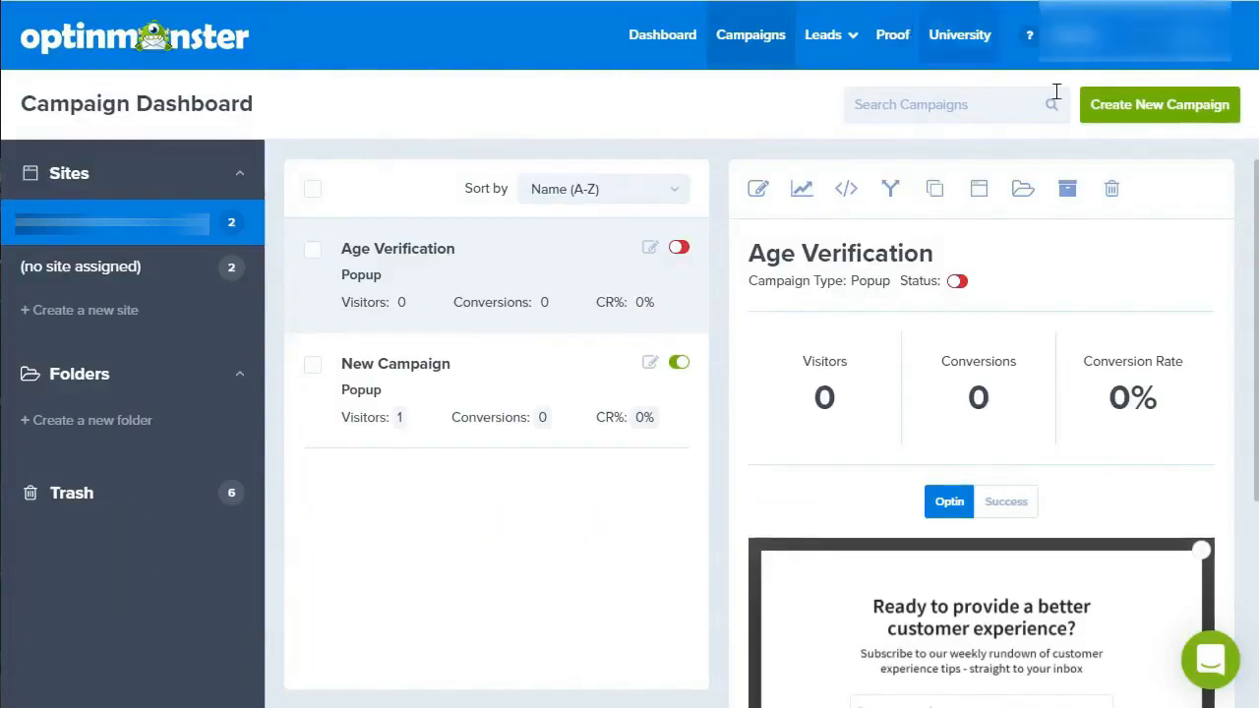
left_click(1159, 104)
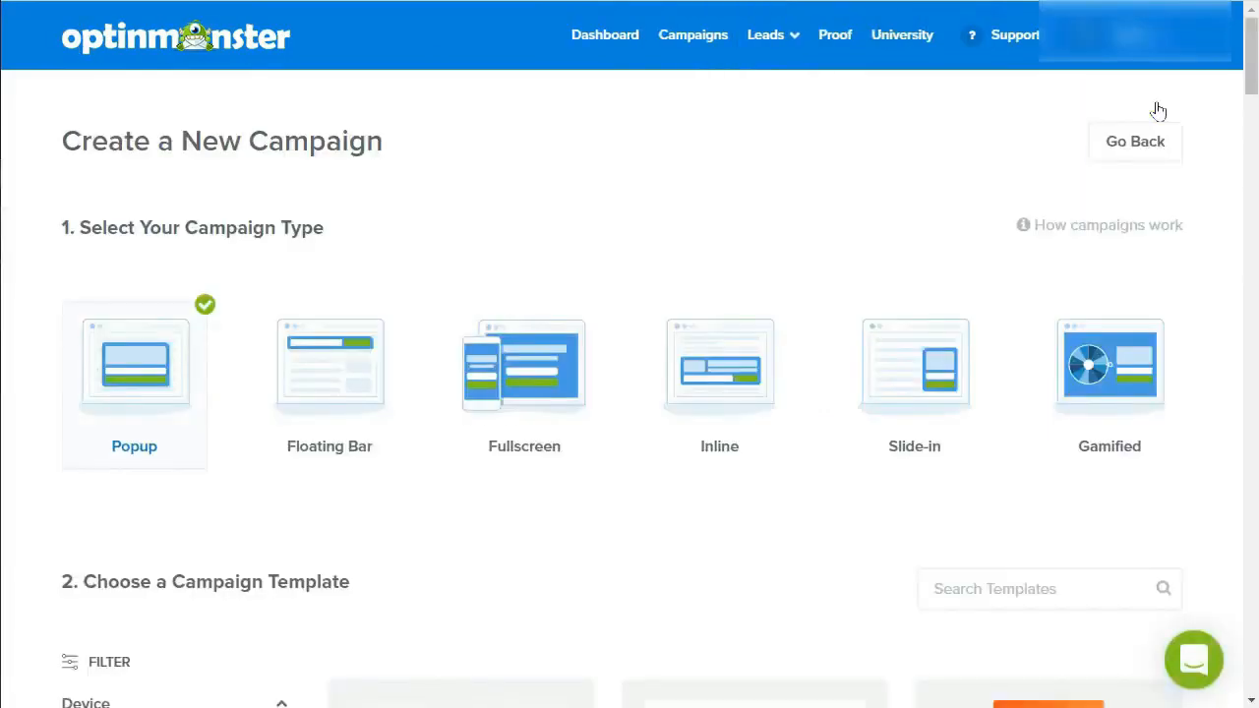
scroll("down", 3)
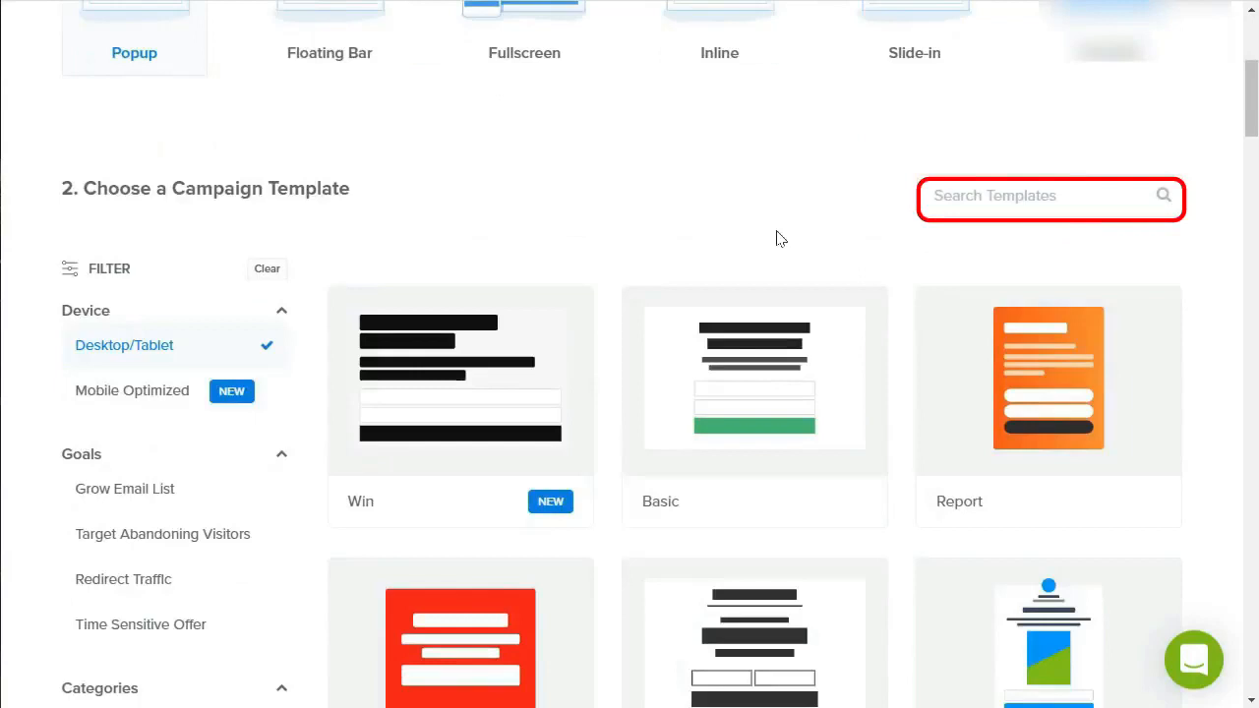
type("Canvas")
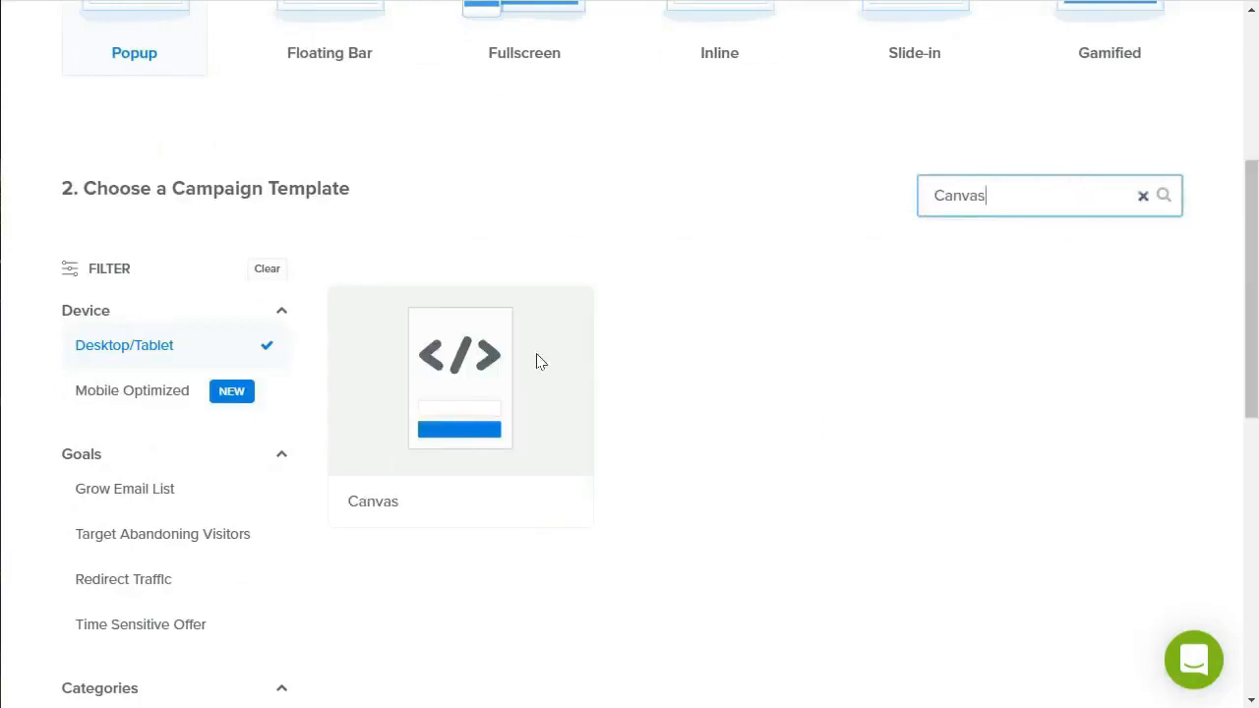
left_click(460, 378)
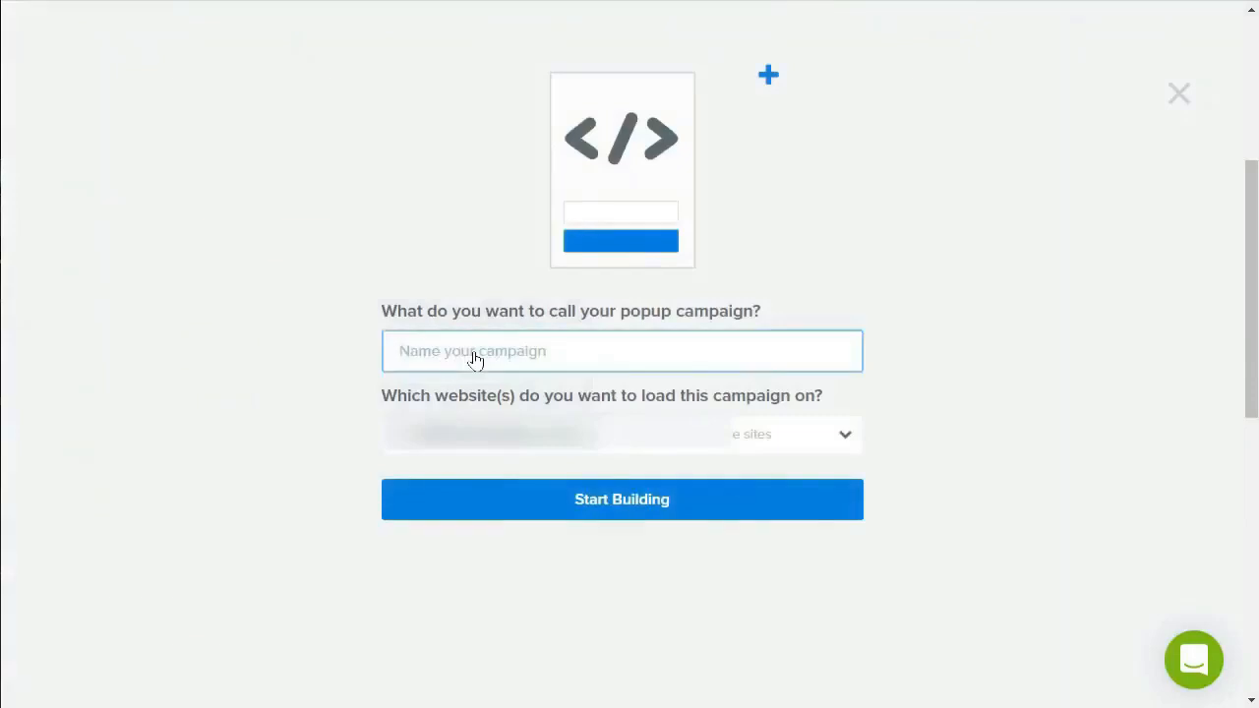
Step: Name the Canvas campaign 'Age Verification' and launch the builder
type("Age Verifica")
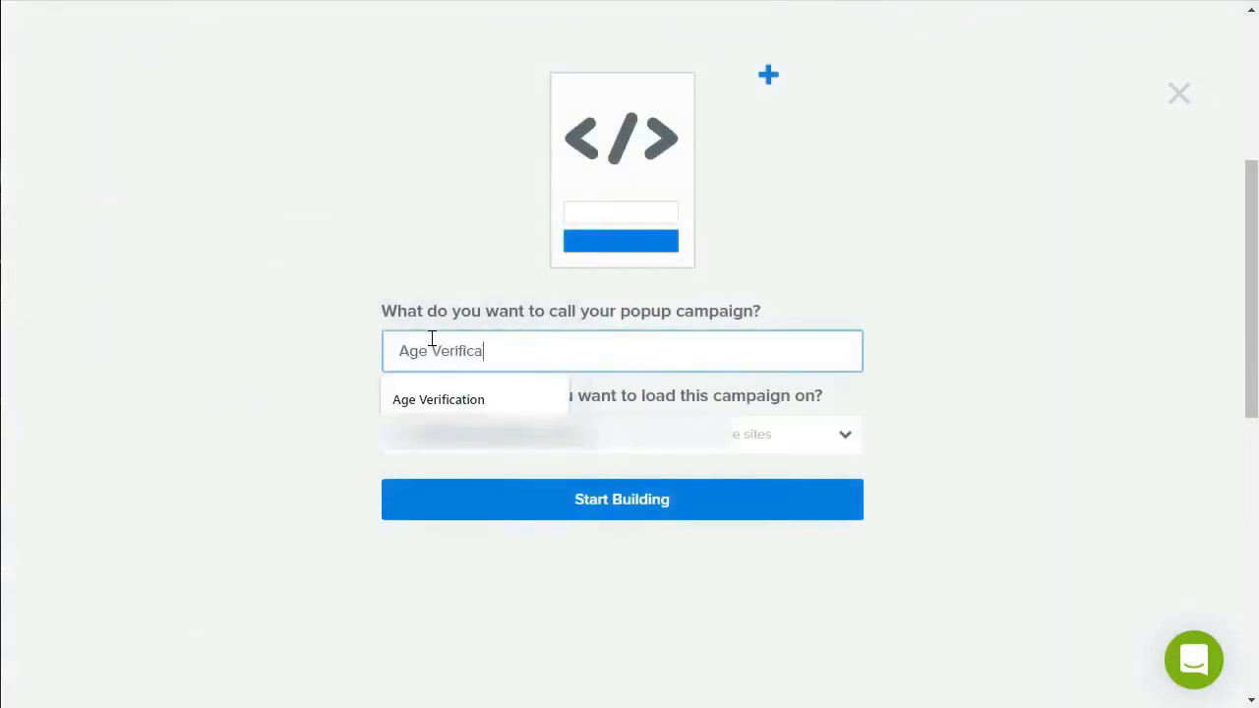
left_click(437, 400)
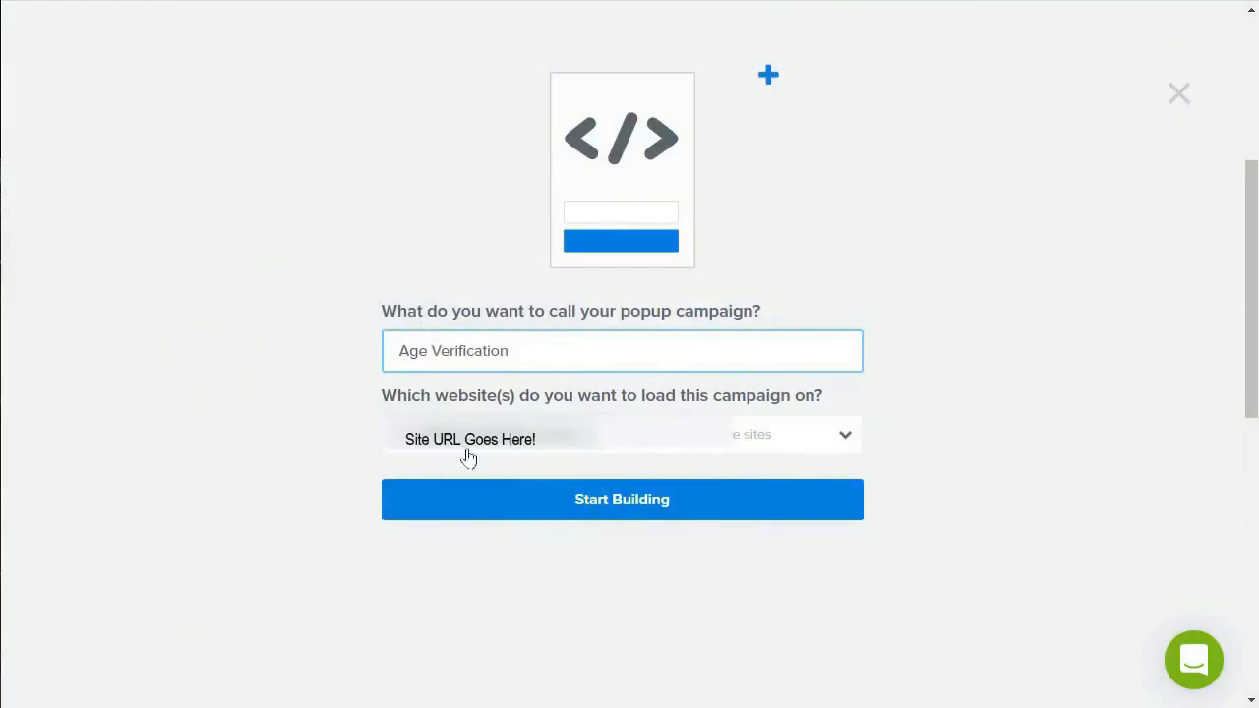
left_click(622, 499)
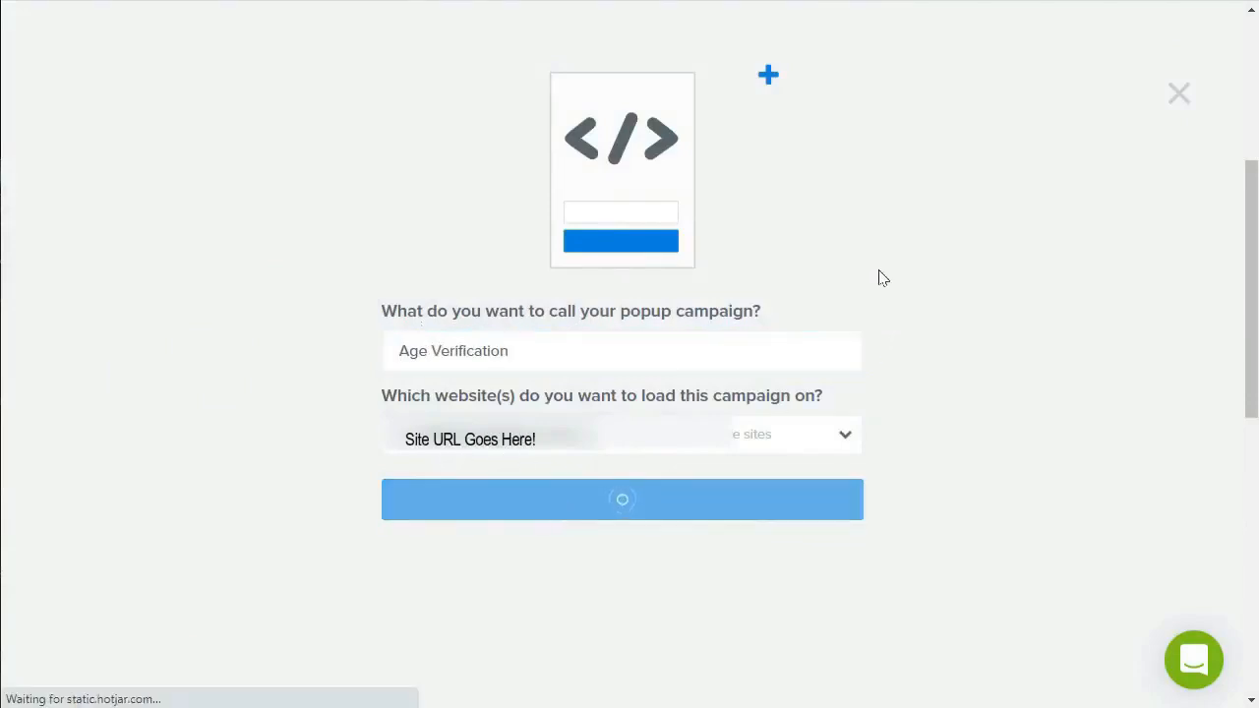
left_click(623, 499)
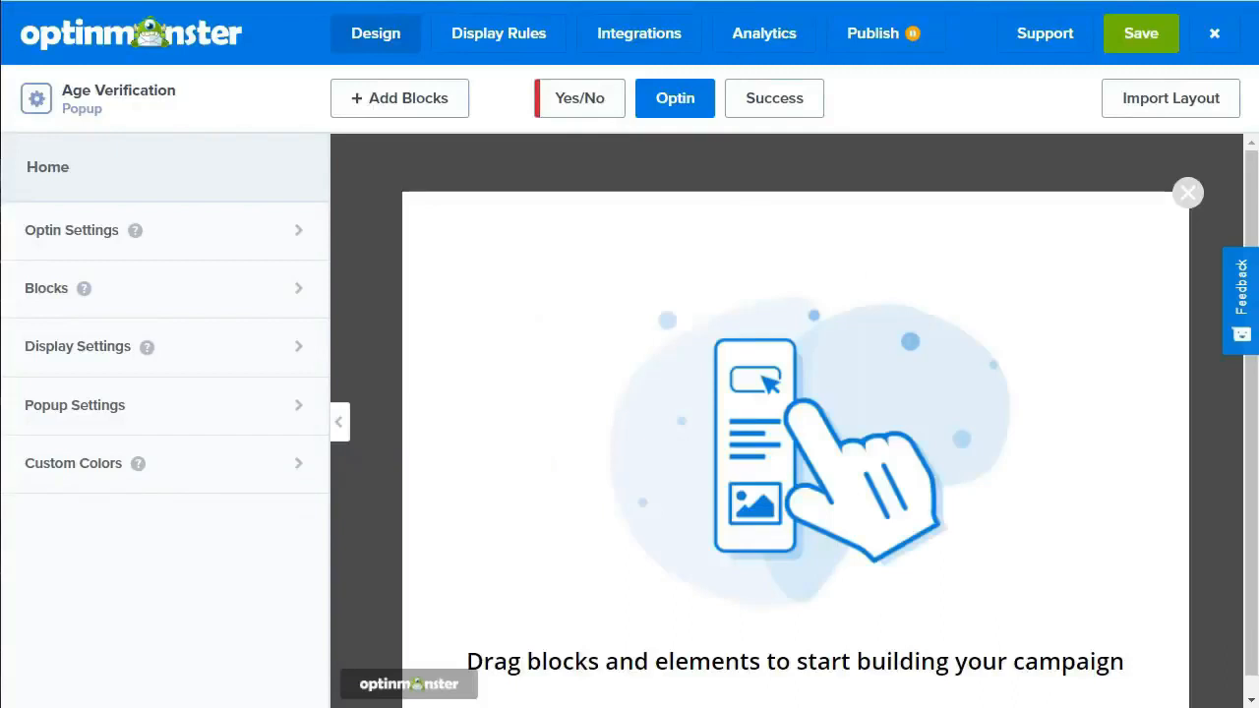
Step: Switch off 'Display a close button?' and bring up the Add Blocks list
left_click(1188, 193)
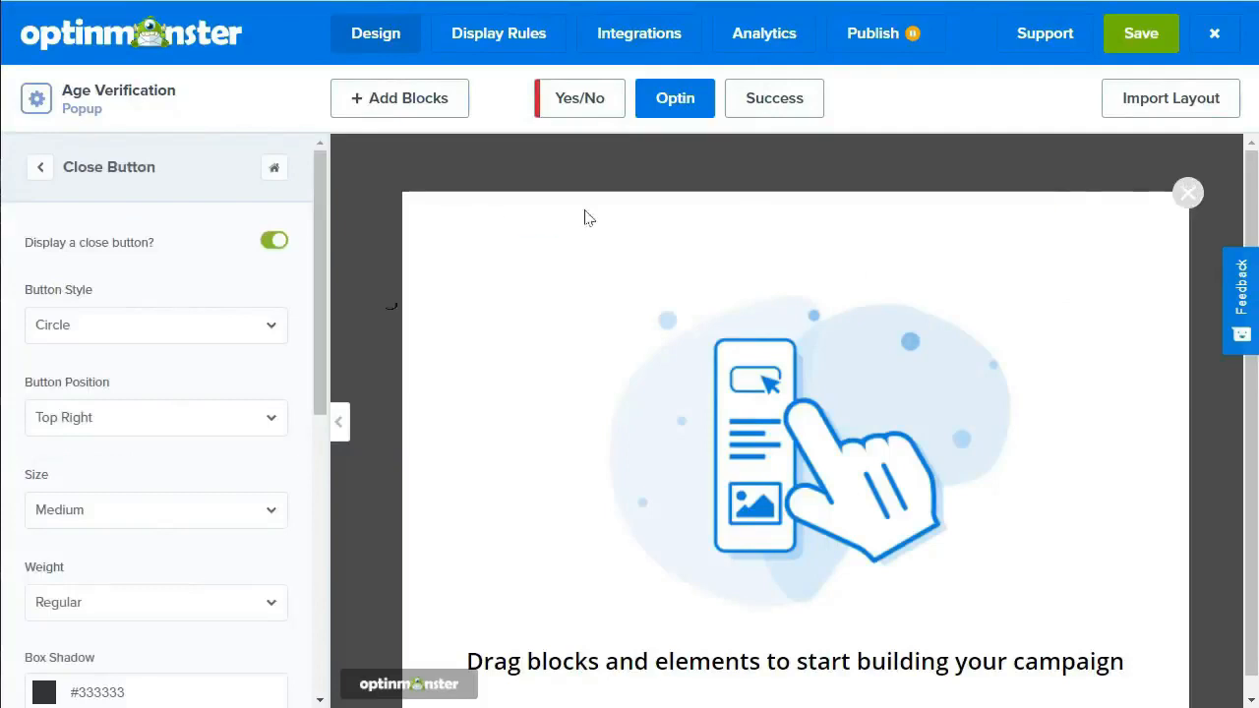
left_click(274, 241)
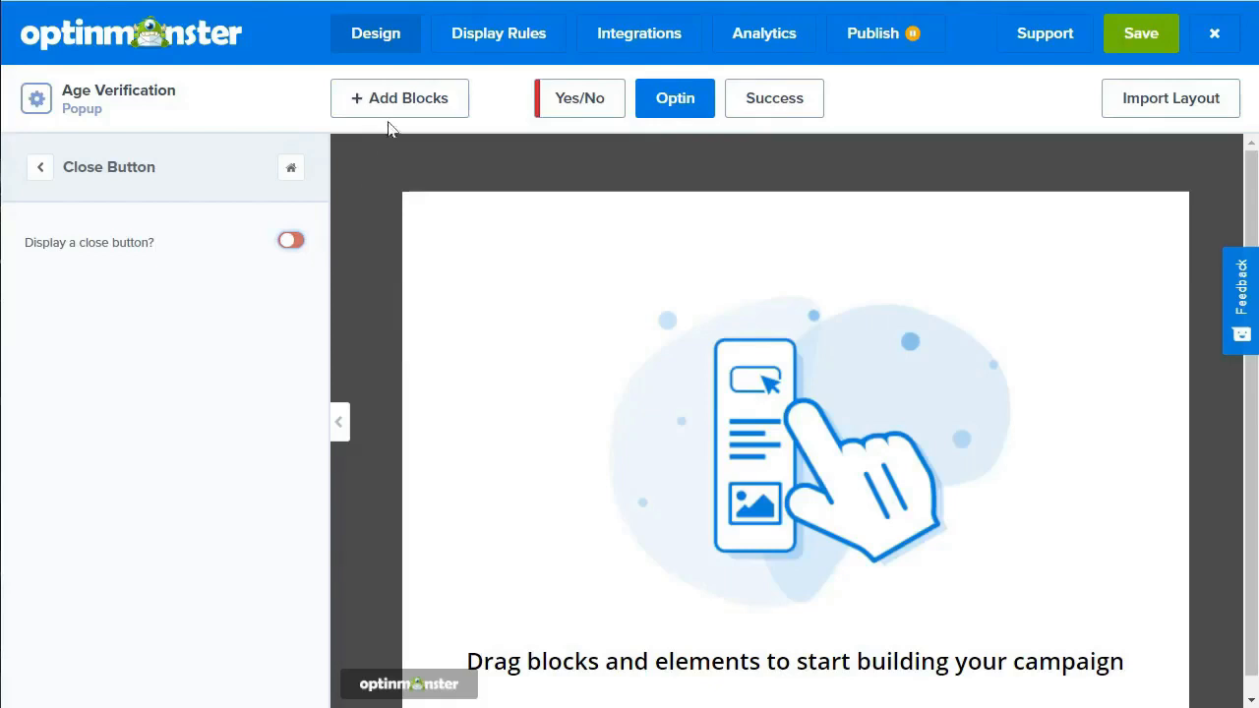
left_click(400, 98)
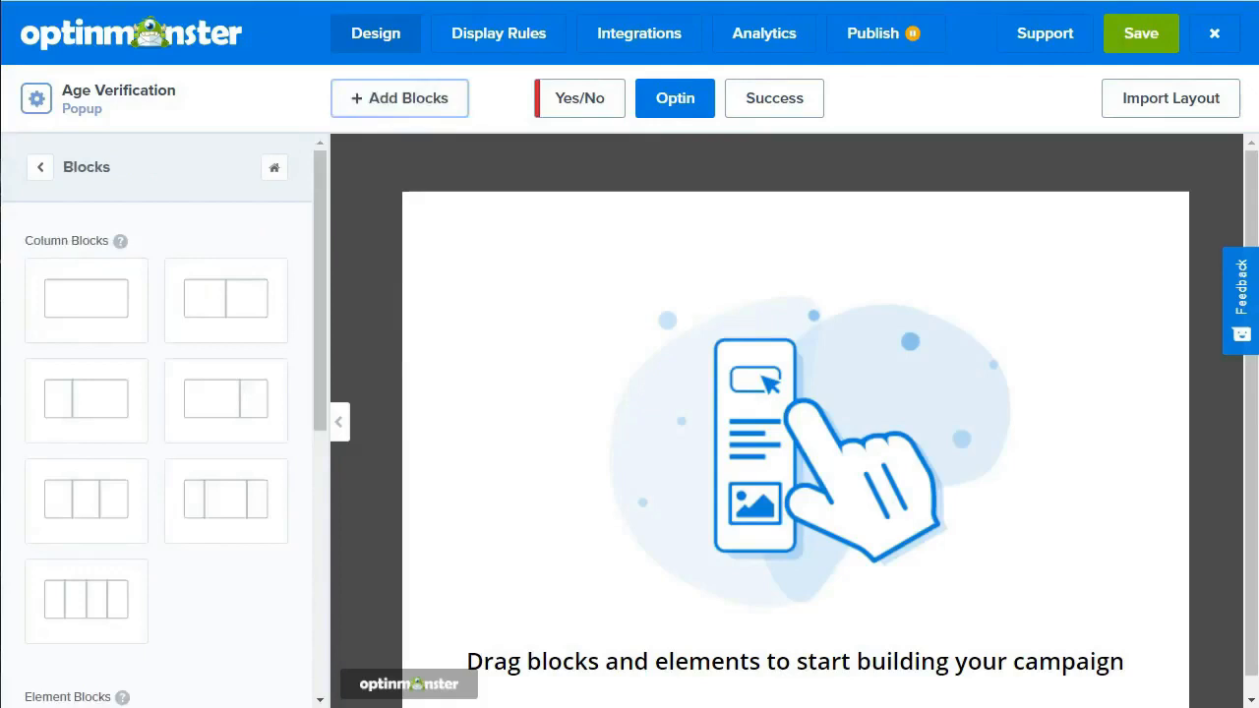
Step: Drag an HTML element block onto the popup canvas for the date-of-birth form
scroll("down", 3)
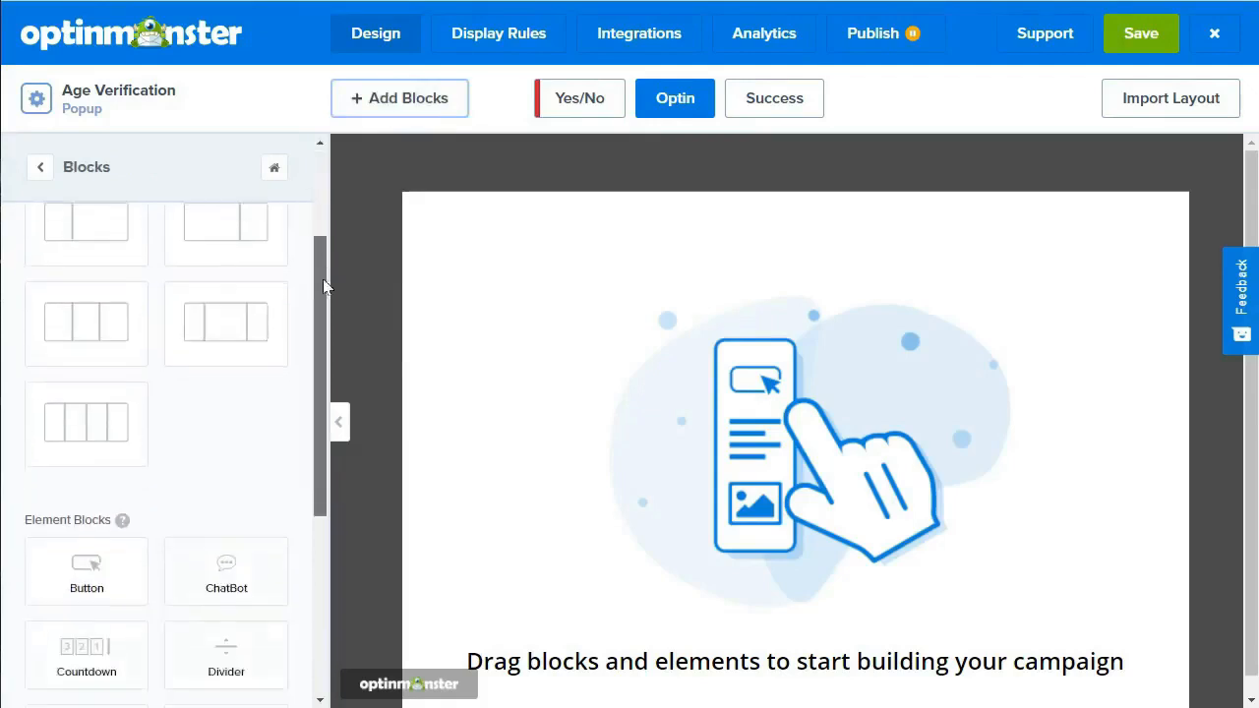
scroll("down", 3)
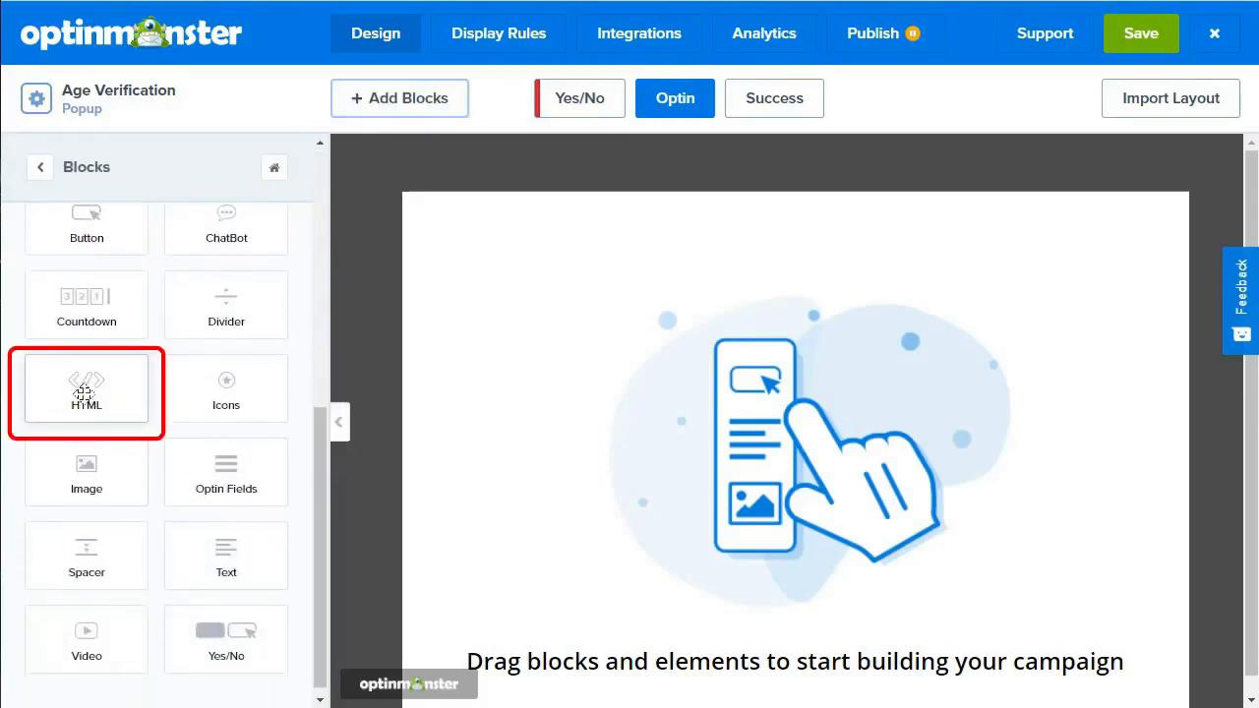
left_click_drag(86, 389, 747, 394)
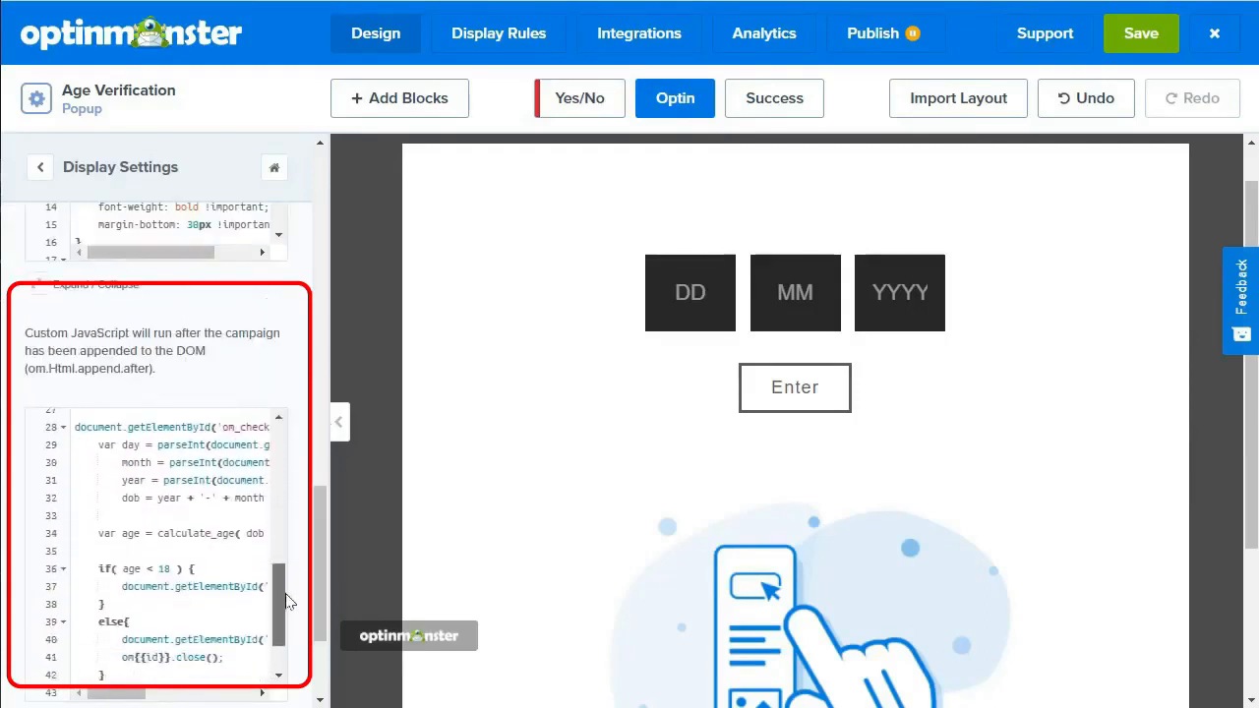
Step: Edit the script's if( age < … ) check so visitors under 18 count as underage
scroll("down", 3)
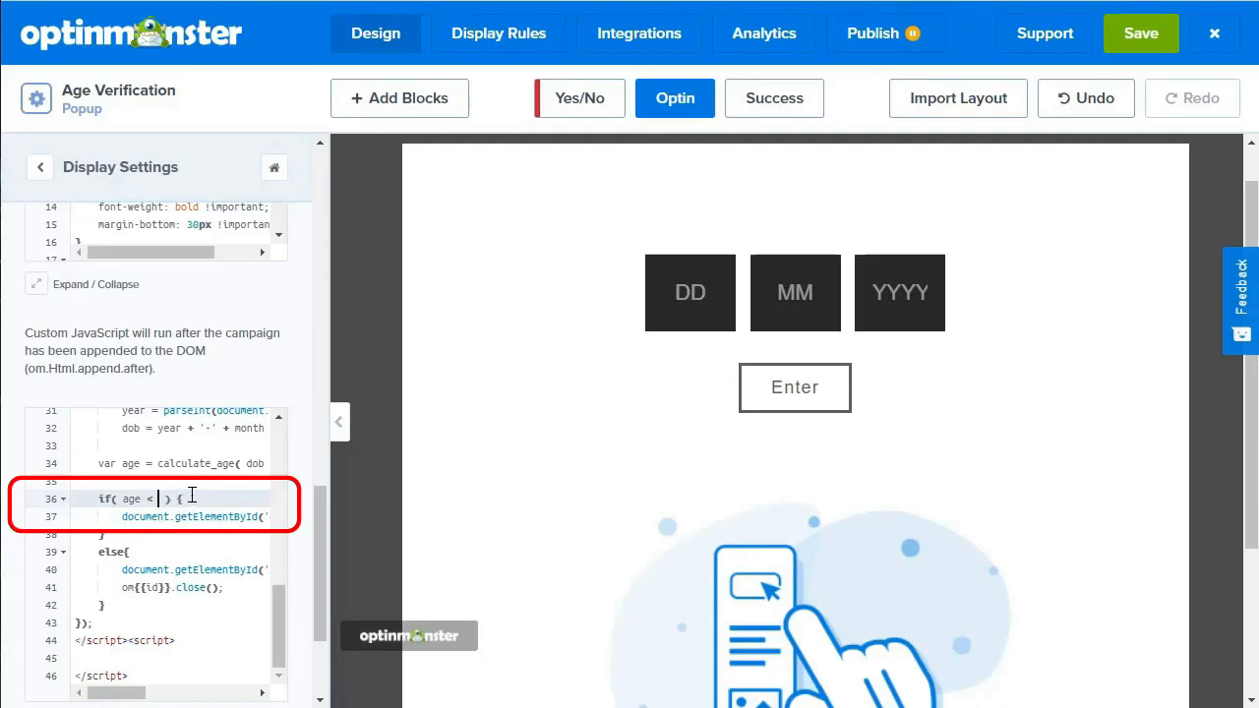
type("2")
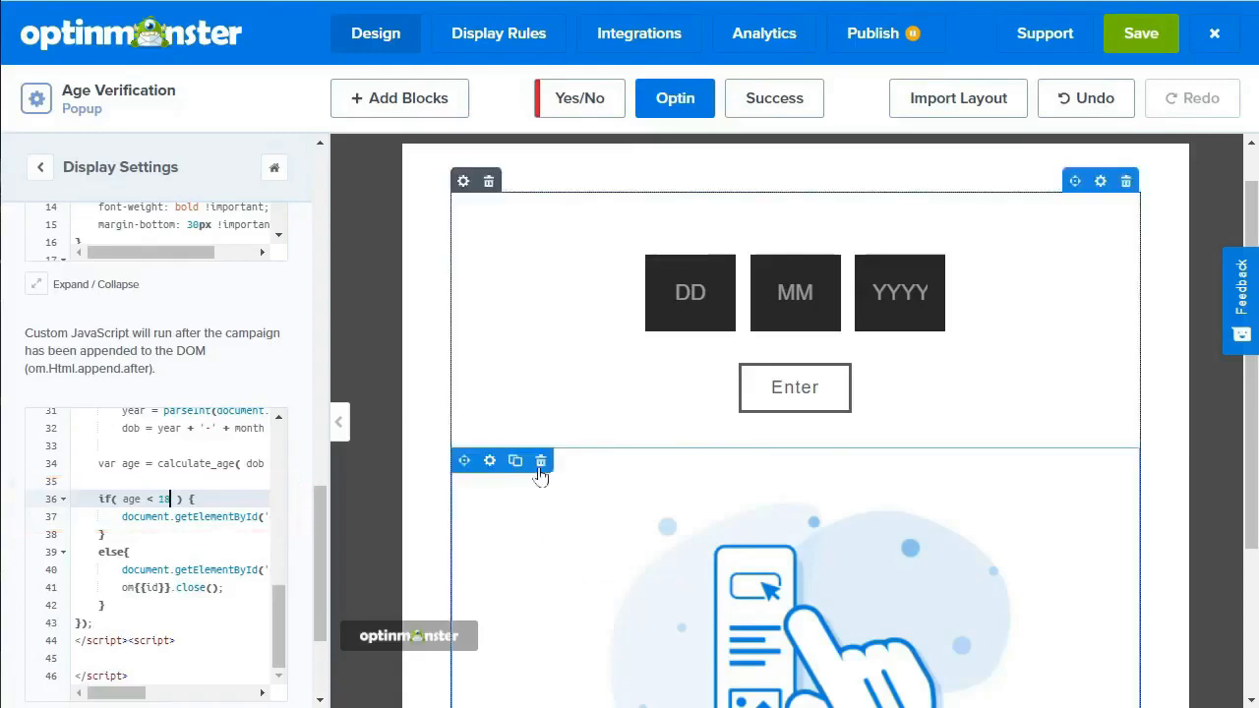
Step: Delete the lower placeholder illustration block, confirming with 'Yes, I'm sure'
left_click(540, 460)
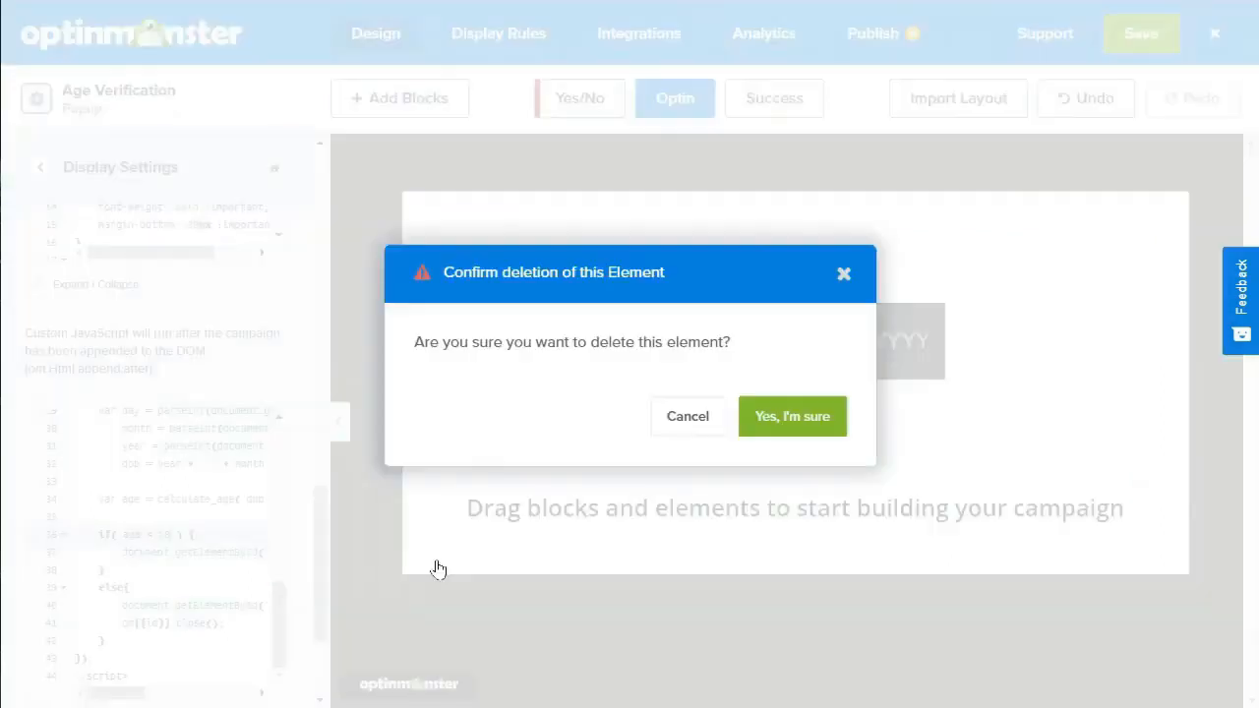
left_click(792, 416)
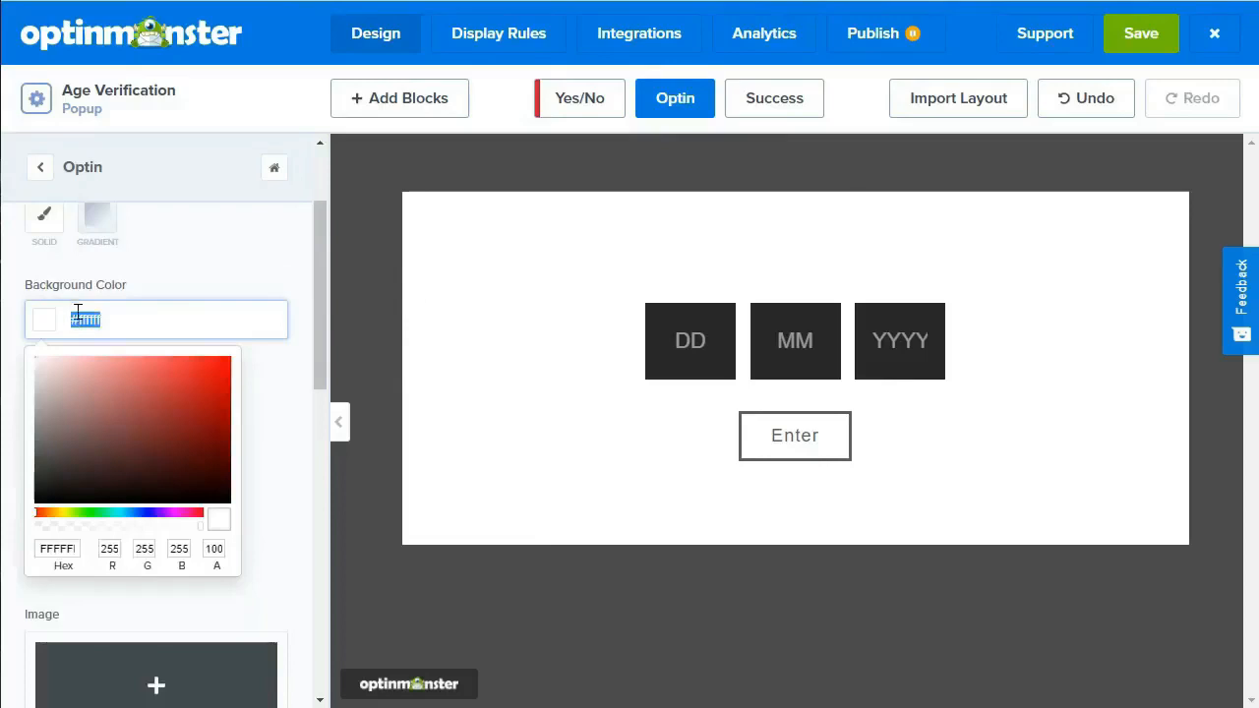
Step: Set the popup background to black #000000 and test Enter to show the rejection message
type("#000000")
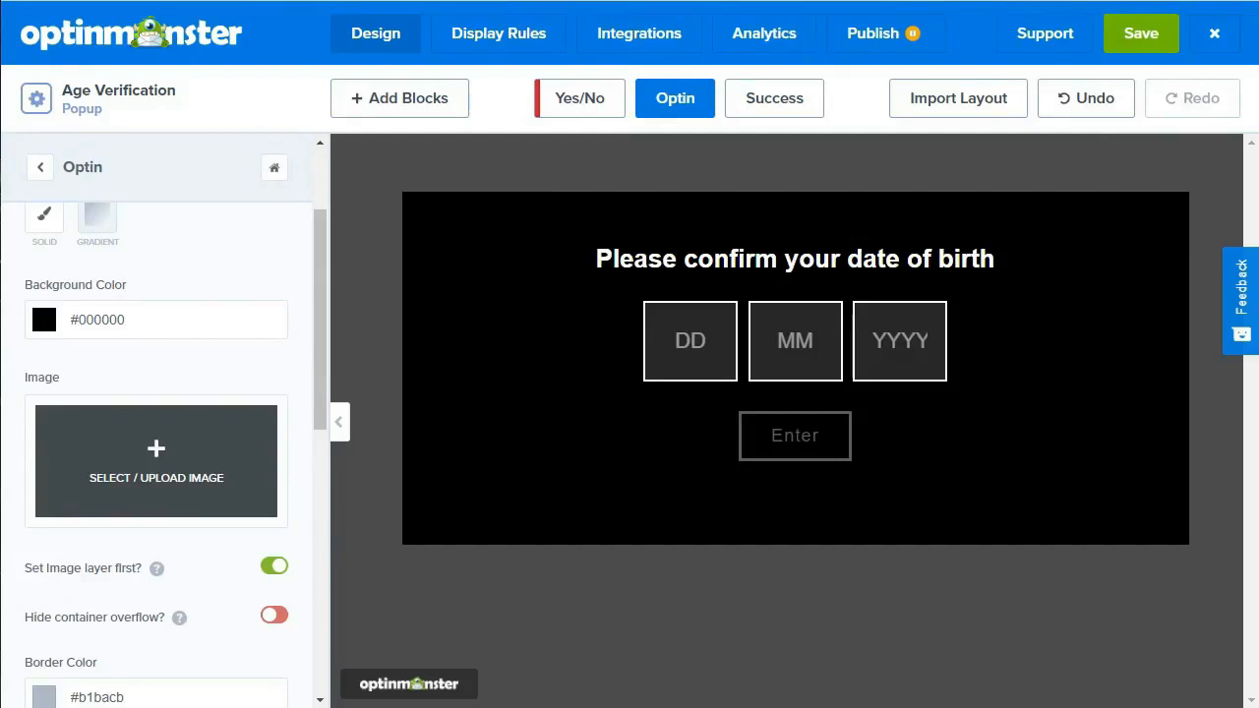
left_click(794, 436)
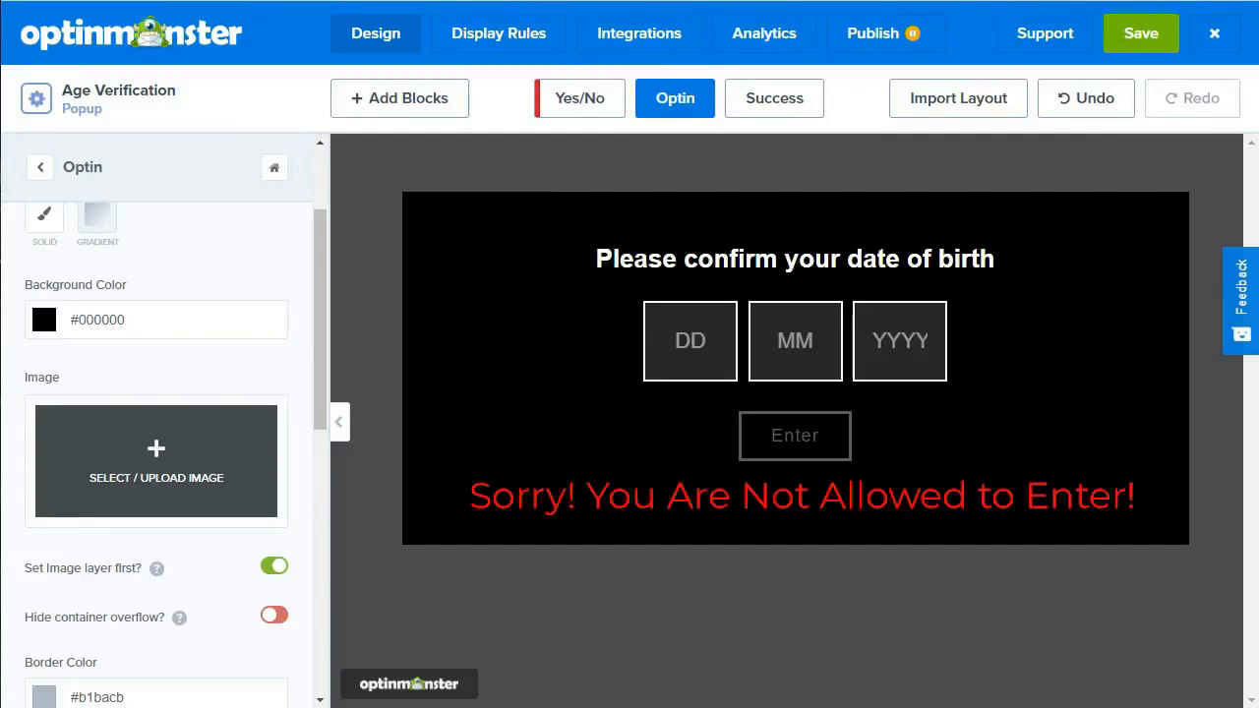